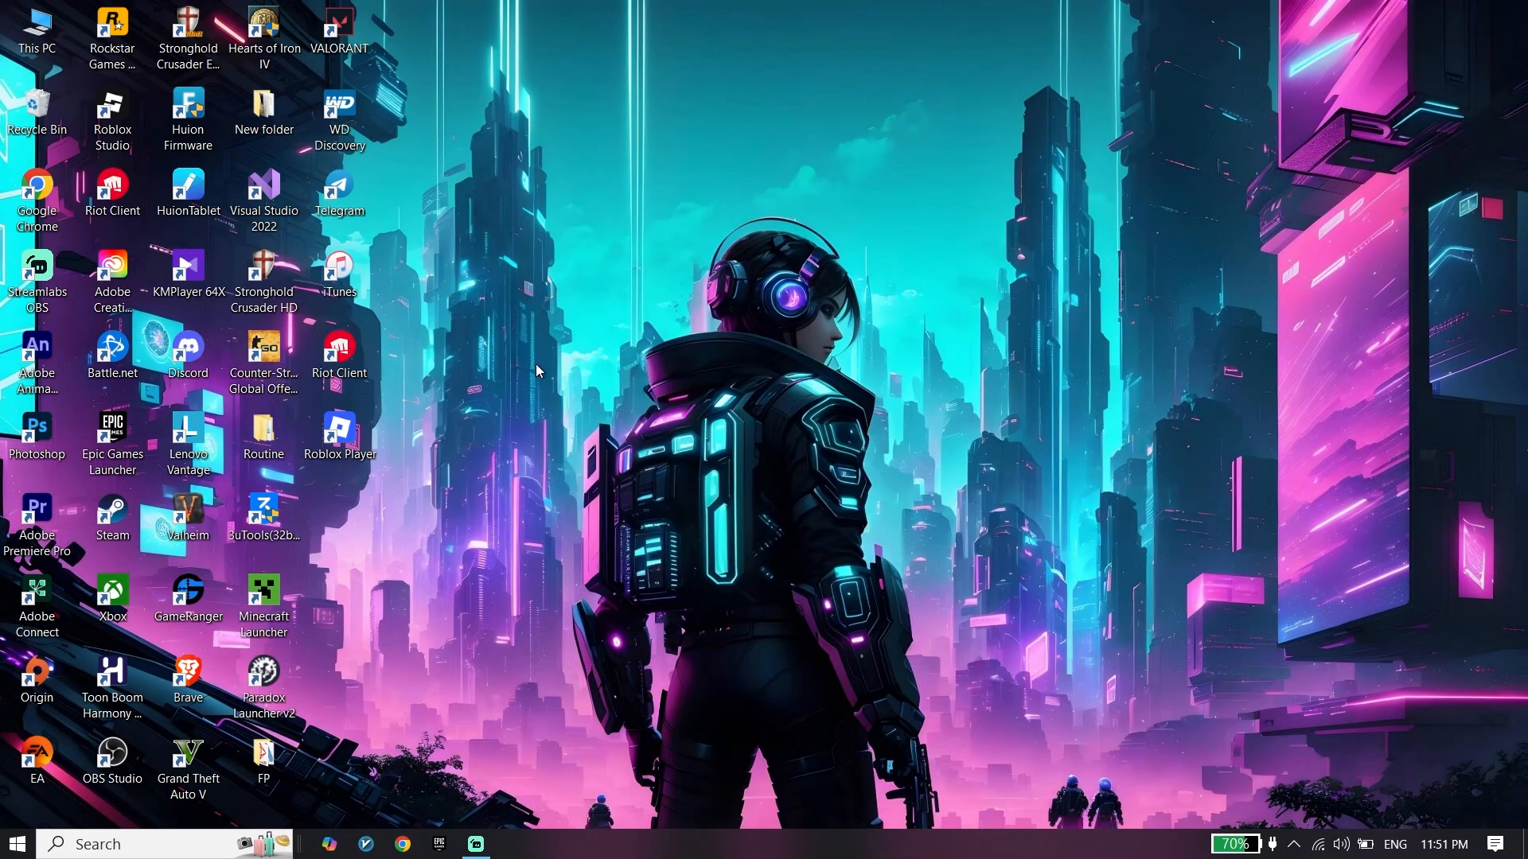
{"action": "mouse_move", "coordinate": [602, 495]}
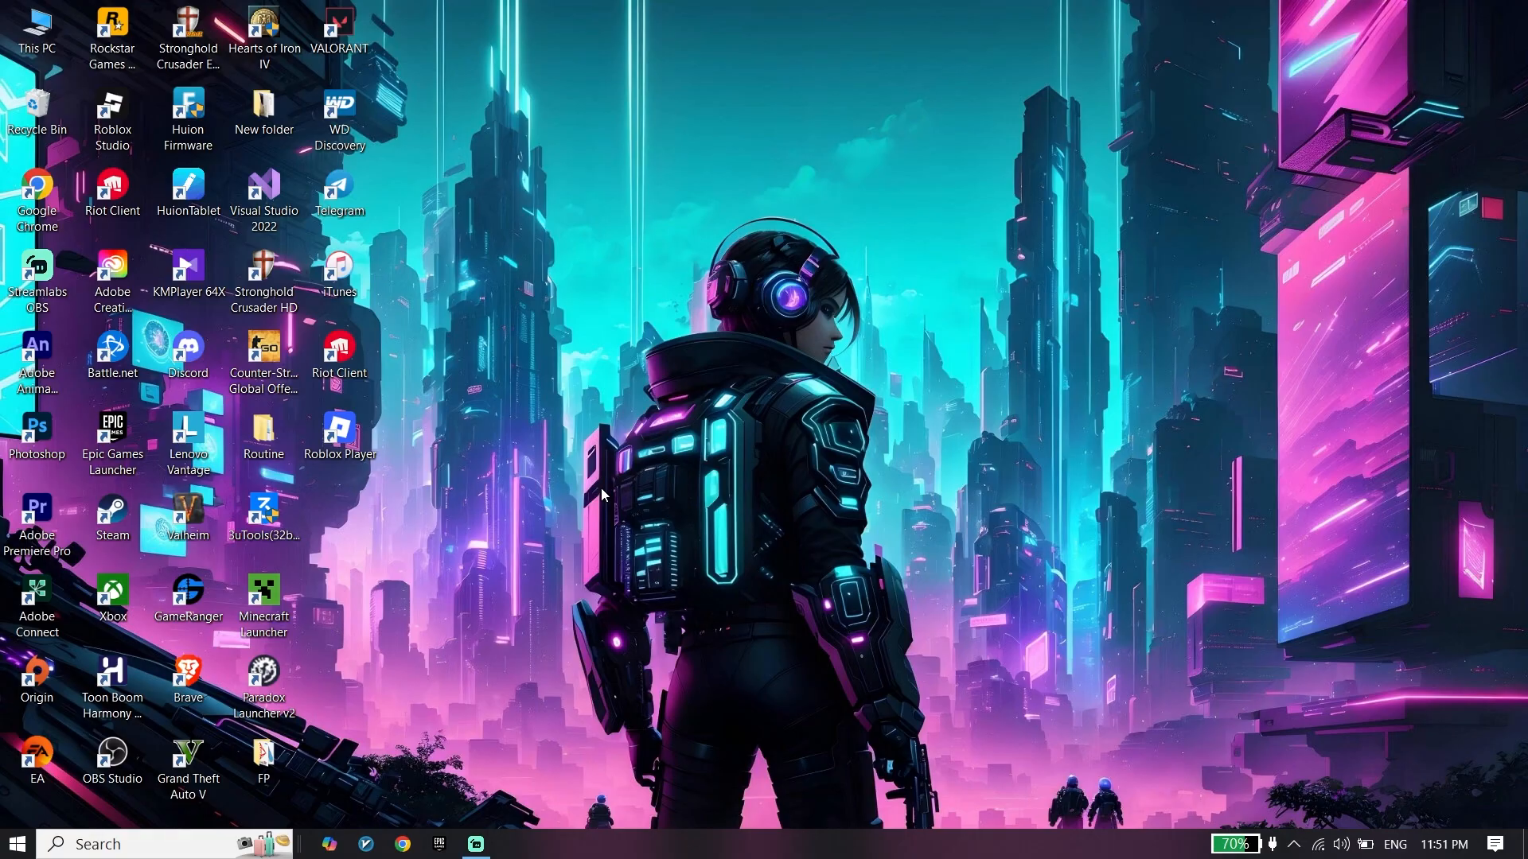
{"action": "mouse_move", "coordinate": [443, 587]}
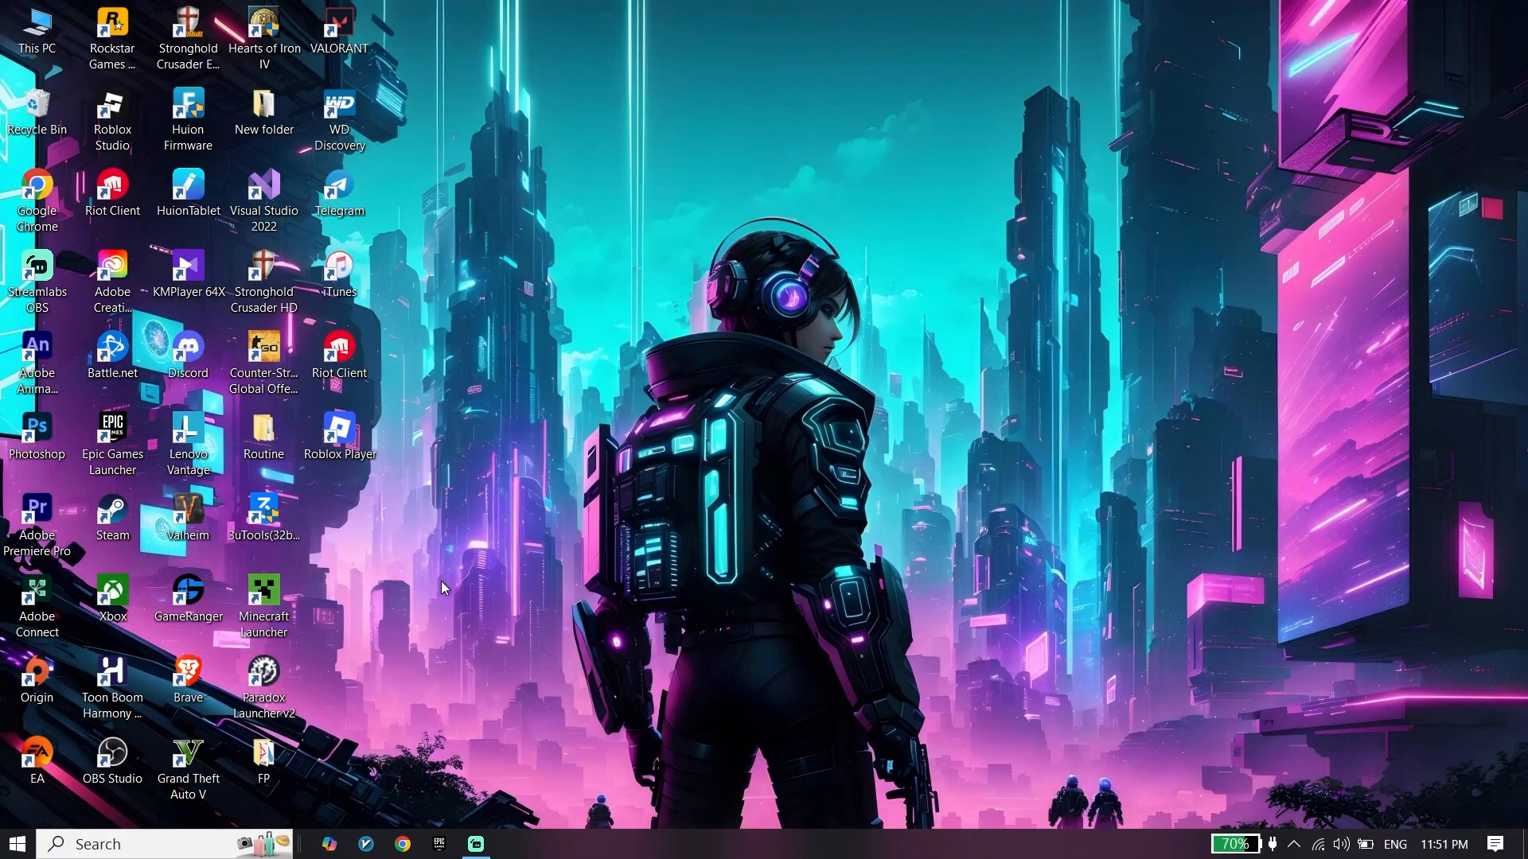
- Launch Settings from Start and search 'wi' to reach the Windows Security page
{"action": "left_click", "coordinate": [17, 843]}
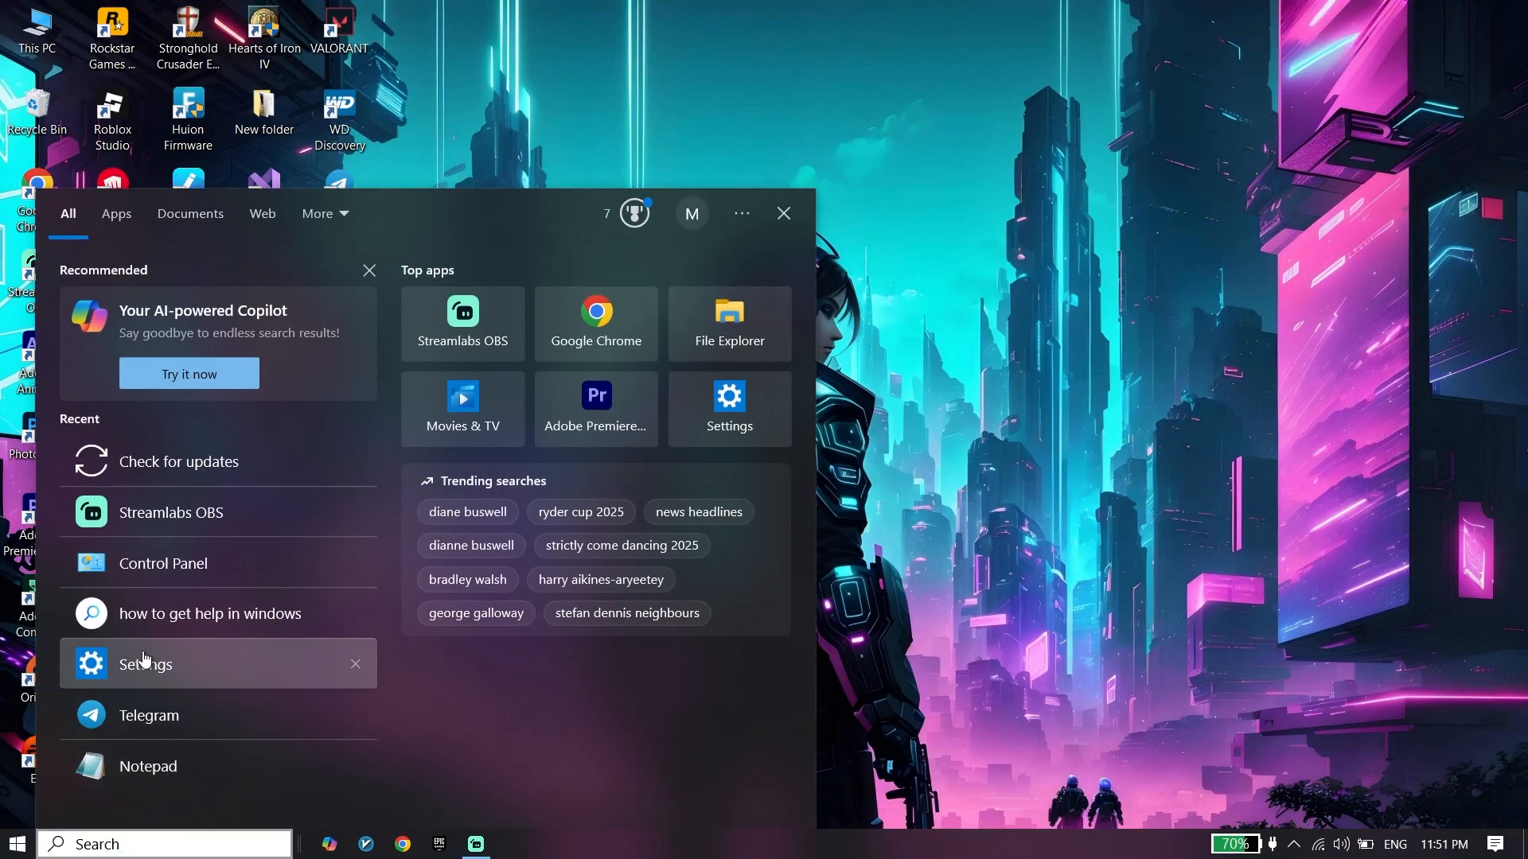
{"action": "left_click", "coordinate": [144, 664]}
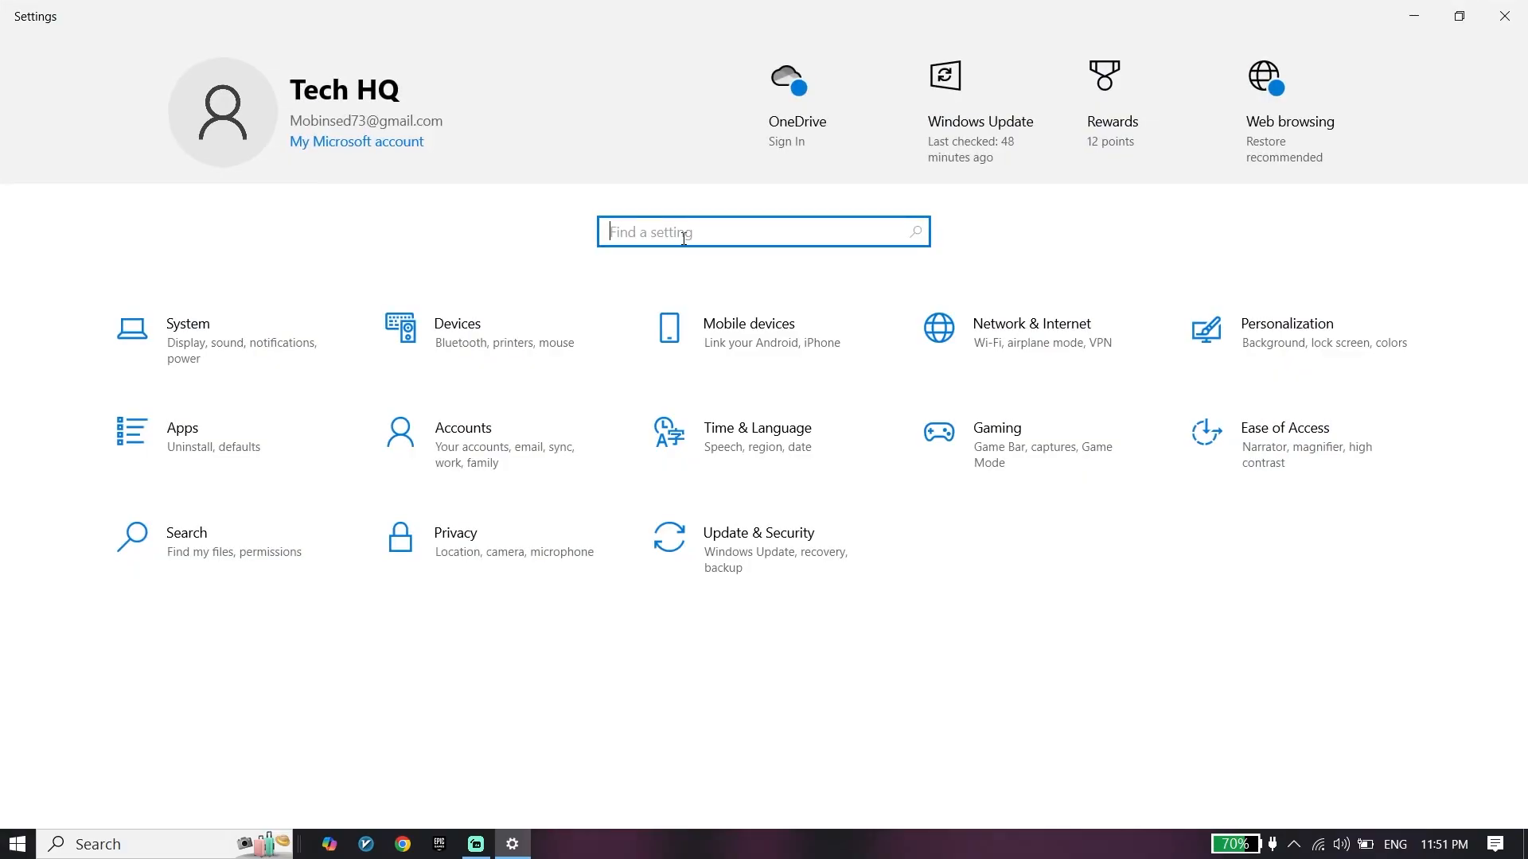
{"action": "type", "text": "wi"}
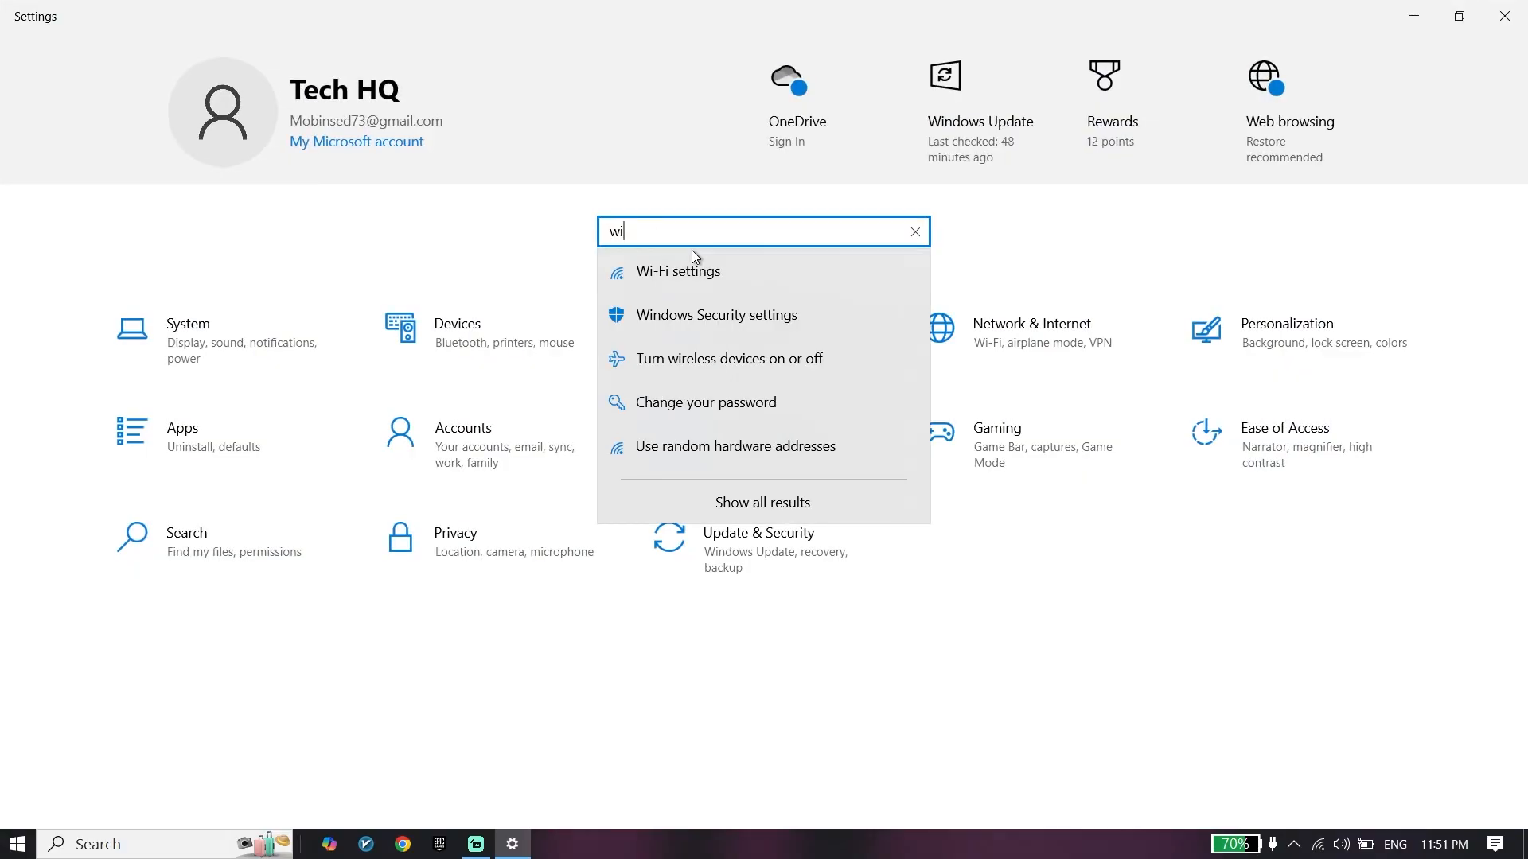
{"action": "mouse_move", "coordinate": [712, 321]}
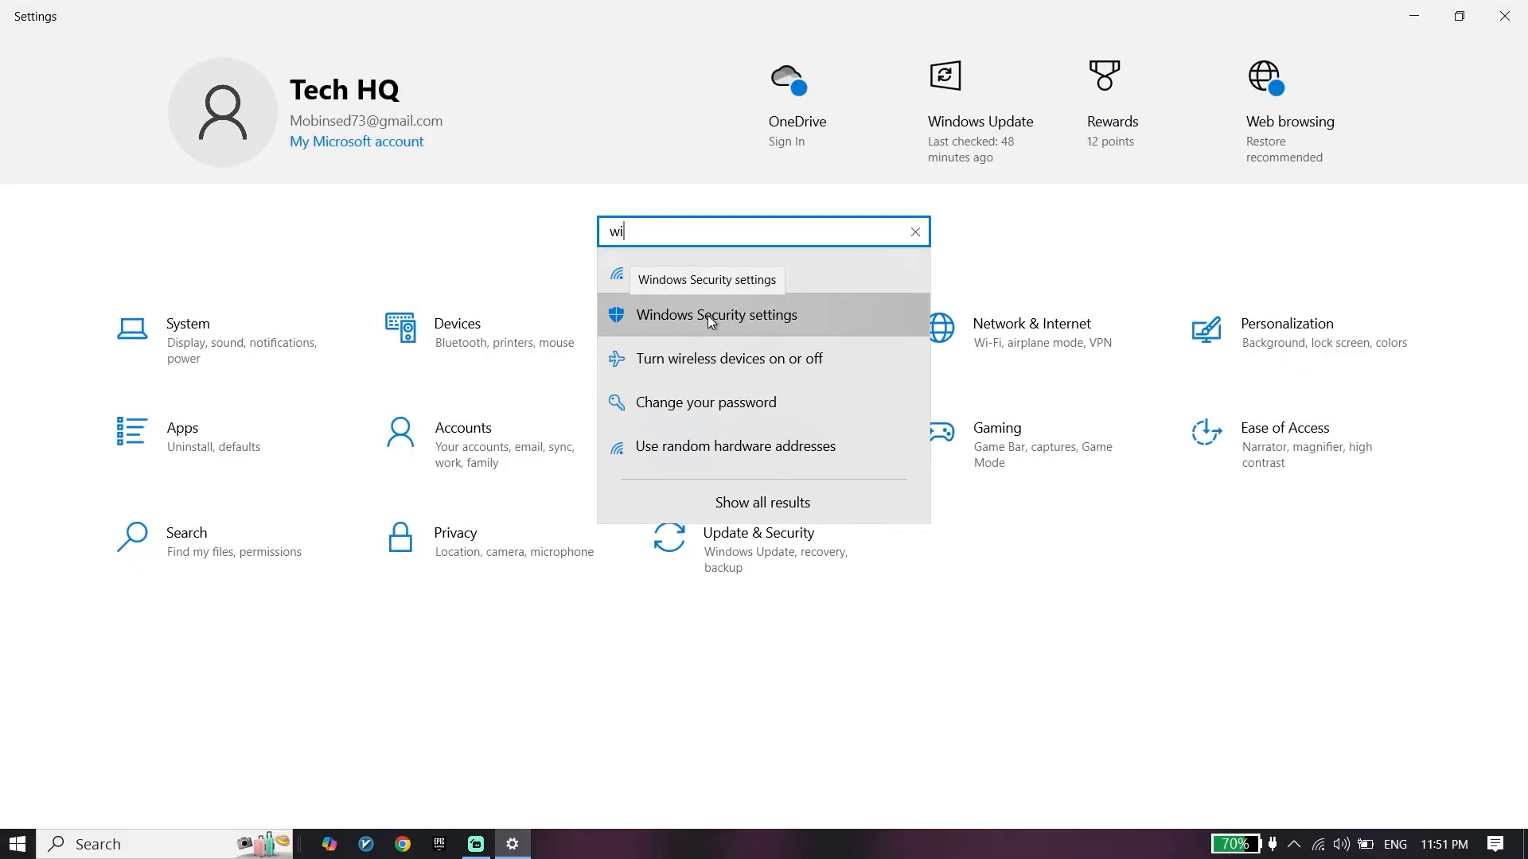
{"action": "left_click", "coordinate": [715, 315]}
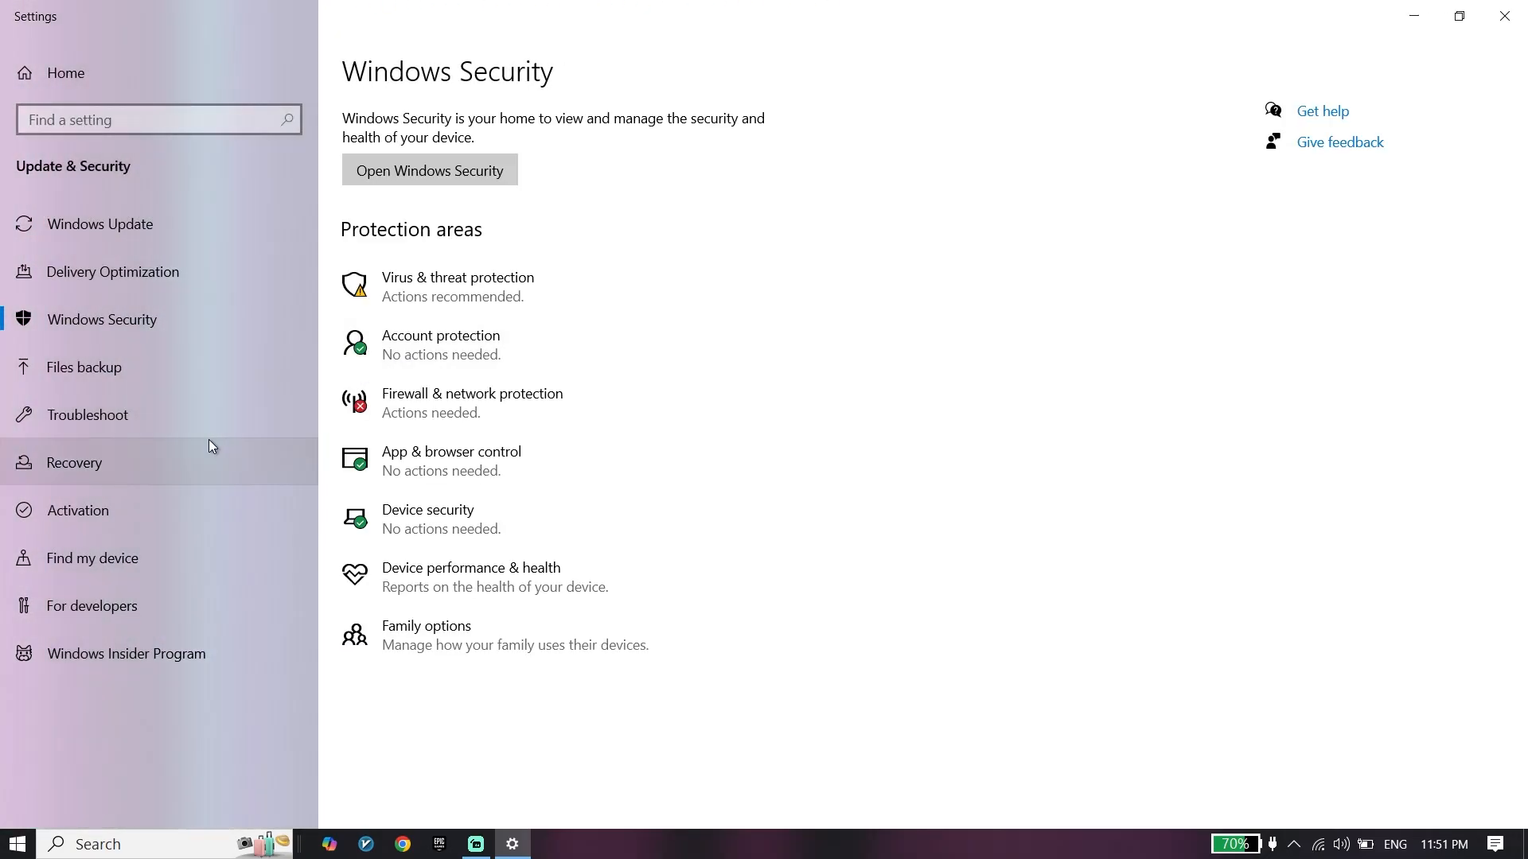
- Go to Device security and view Core isolation details, where Memory integrity is off
{"action": "left_click", "coordinate": [429, 169]}
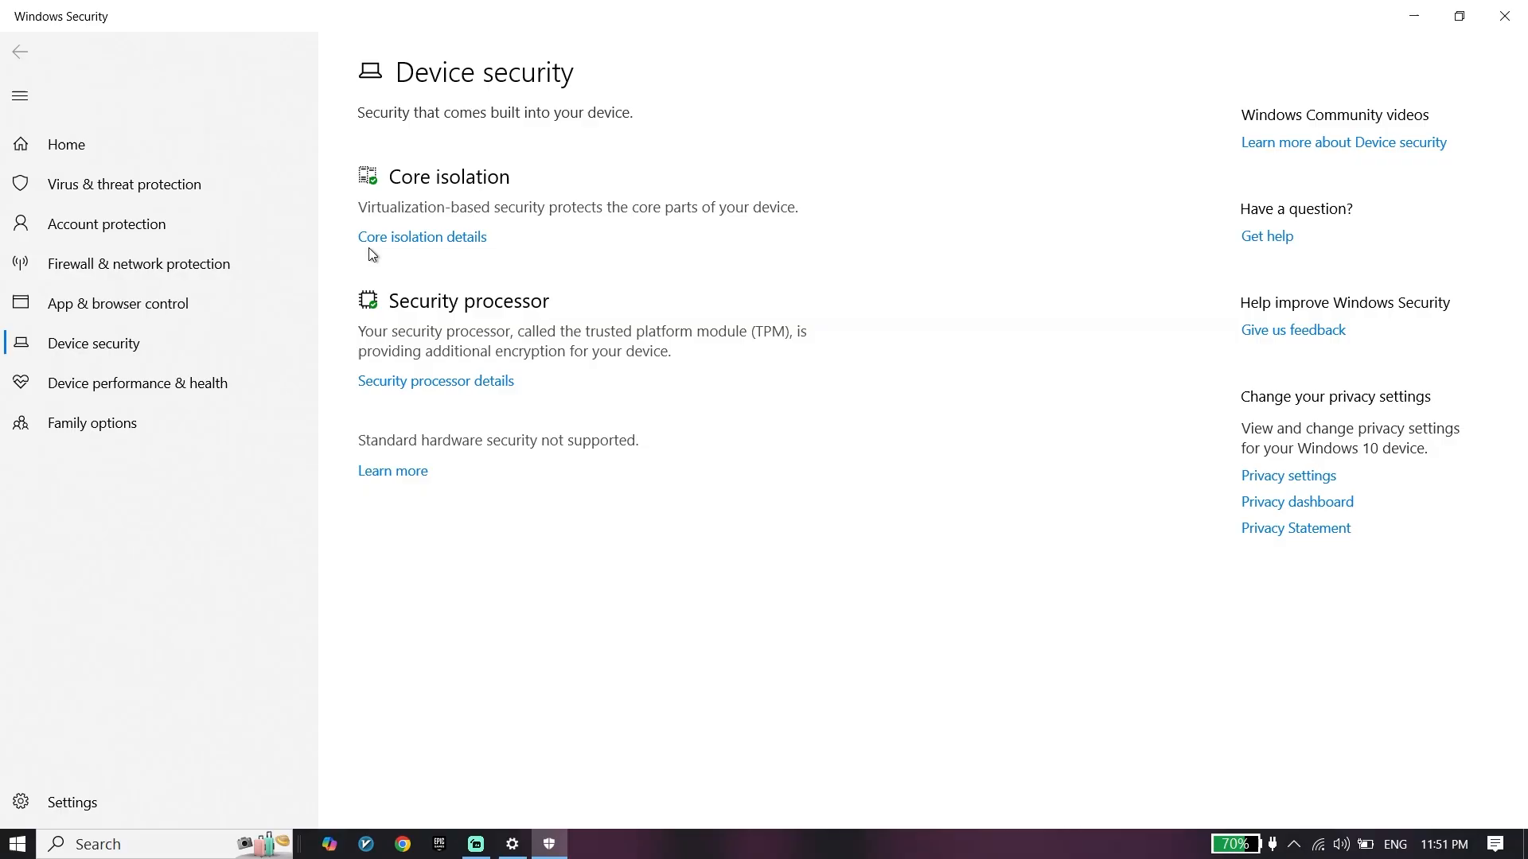
{"action": "left_click", "coordinate": [421, 237]}
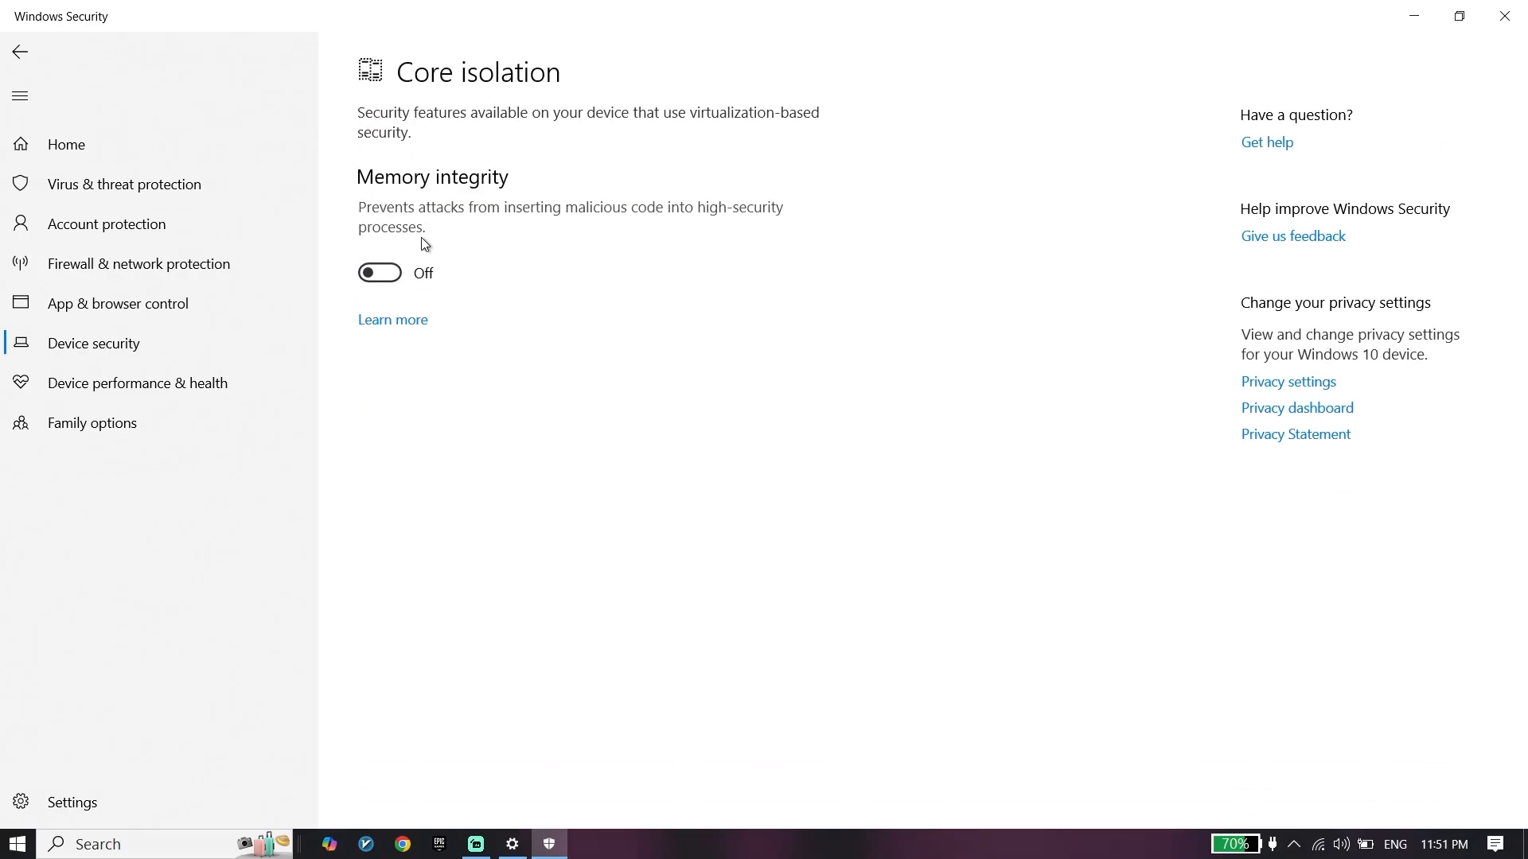
{"action": "mouse_move", "coordinate": [367, 191]}
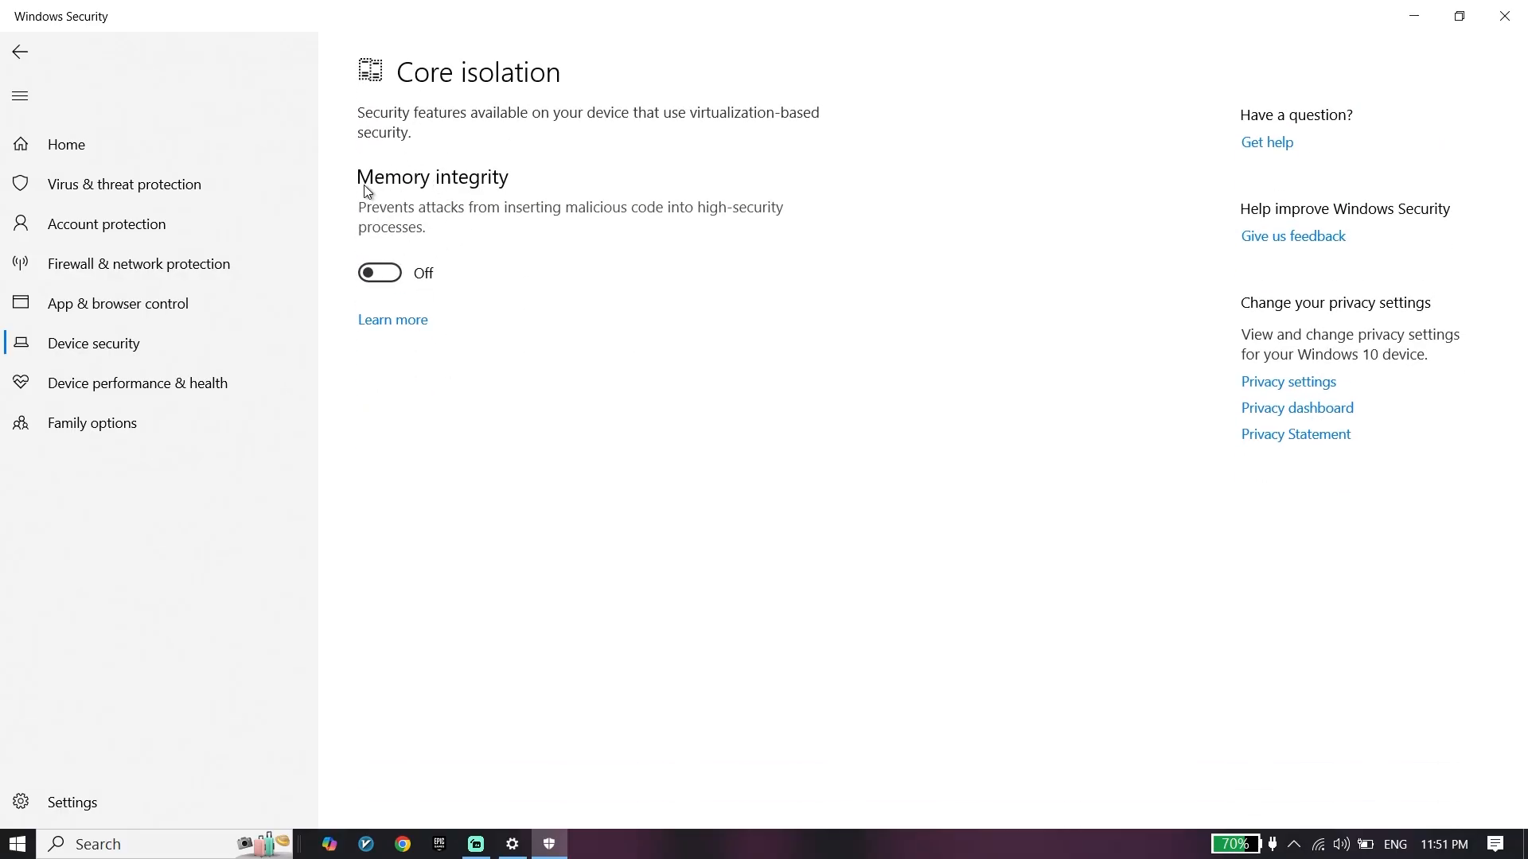
{"action": "mouse_move", "coordinate": [526, 178]}
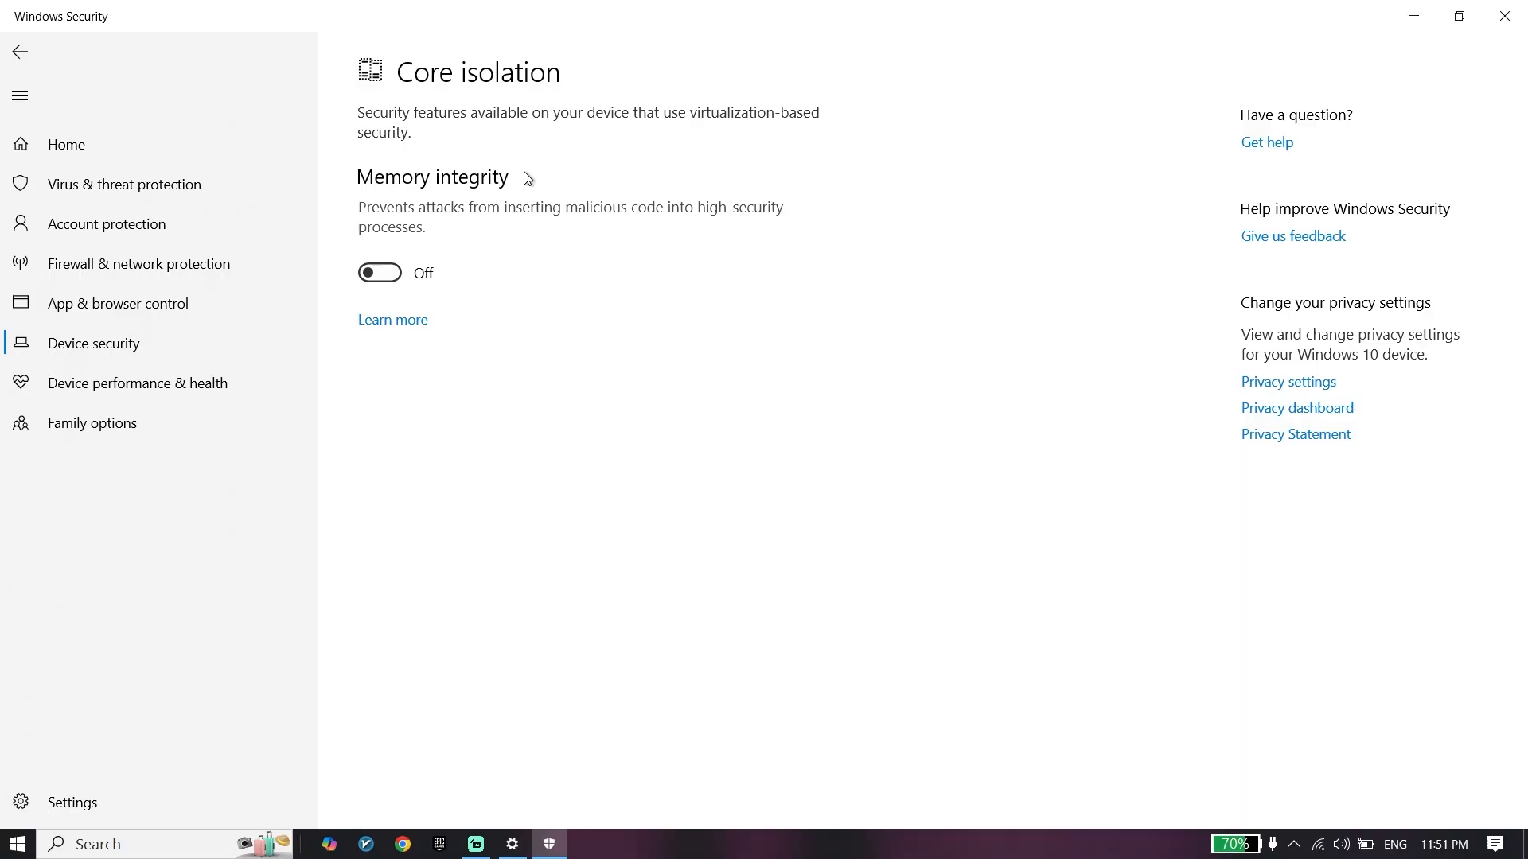
{"action": "mouse_move", "coordinate": [482, 191]}
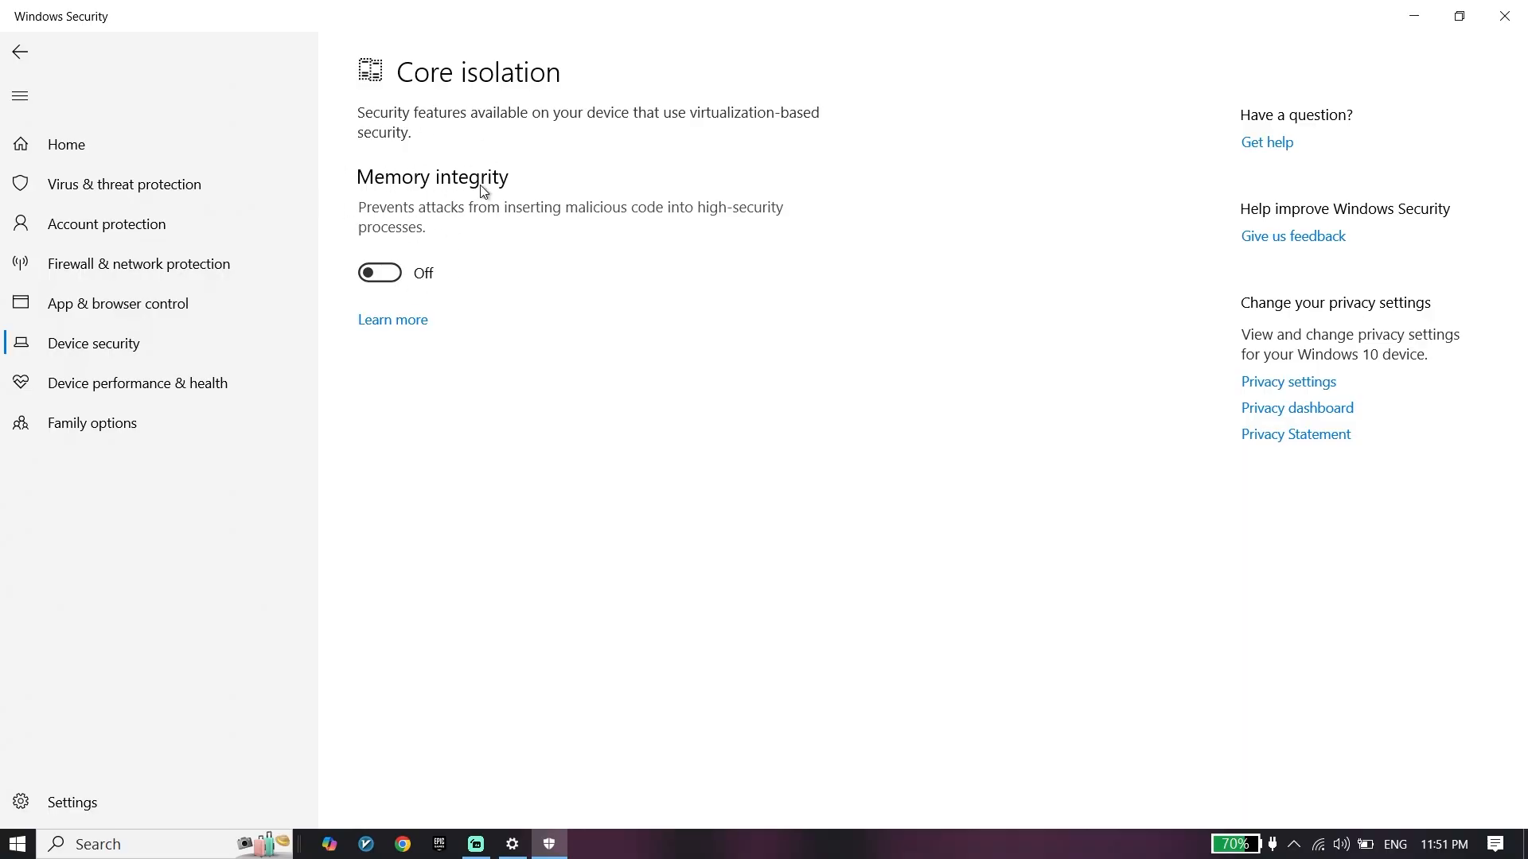
{"action": "mouse_move", "coordinate": [498, 417]}
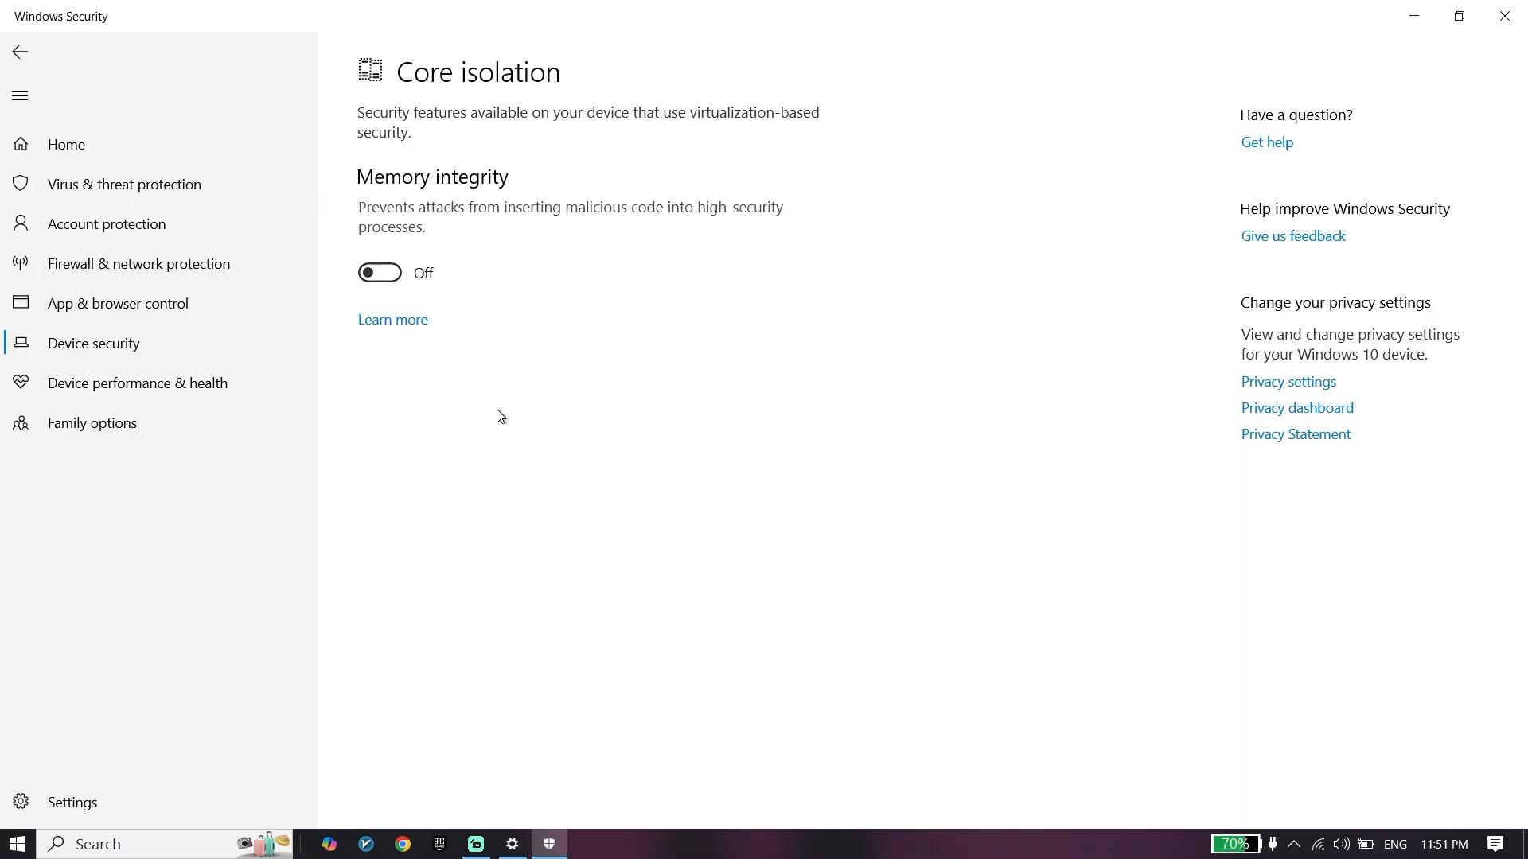
{"action": "mouse_move", "coordinate": [177, 56]}
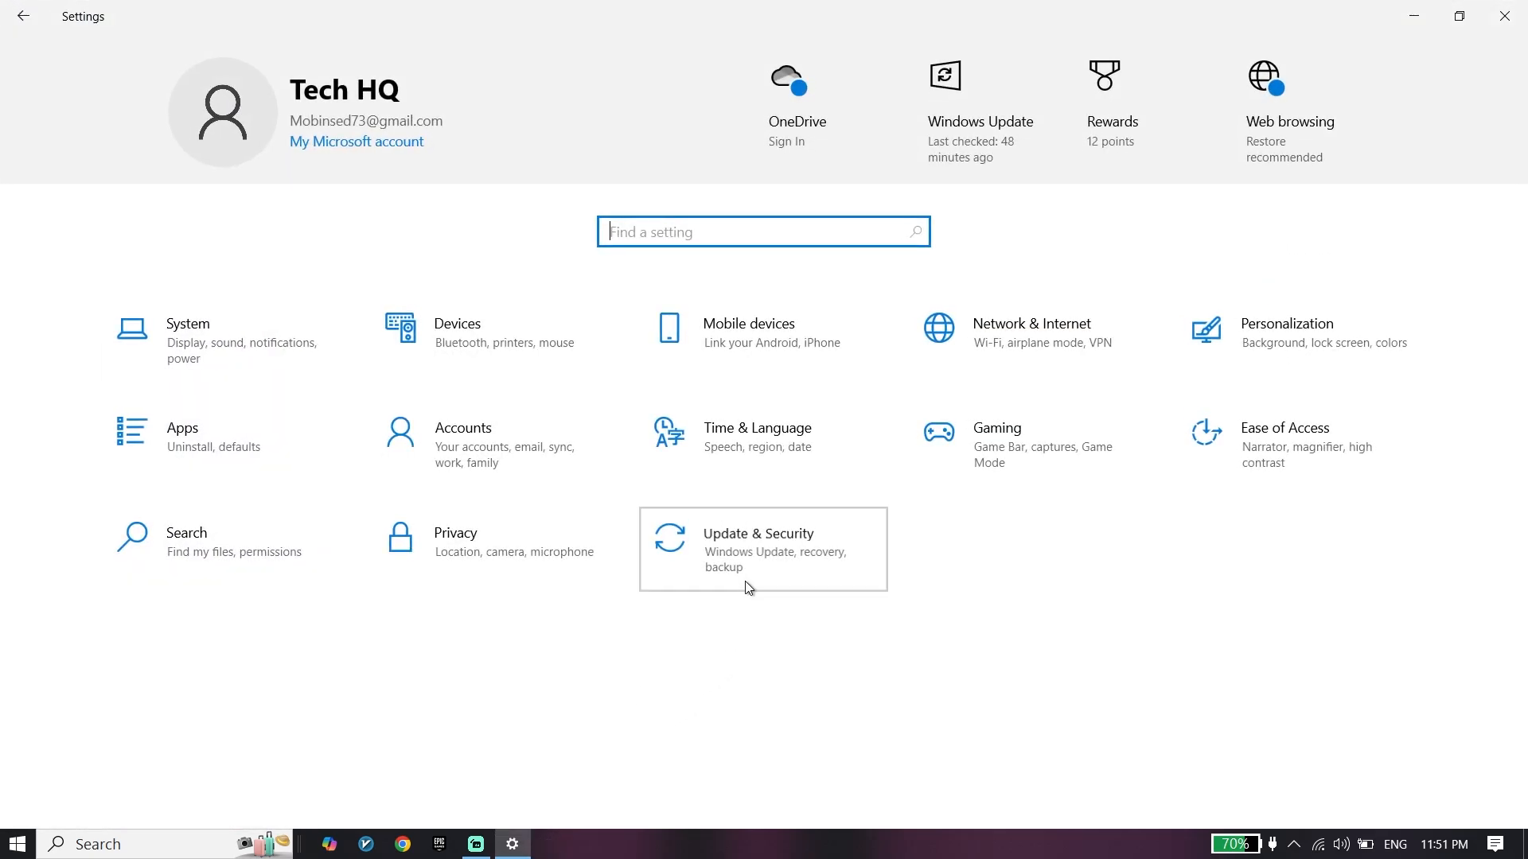
- Check that Windows Update reports the device up to date, then close Settings
{"action": "left_click", "coordinate": [763, 549]}
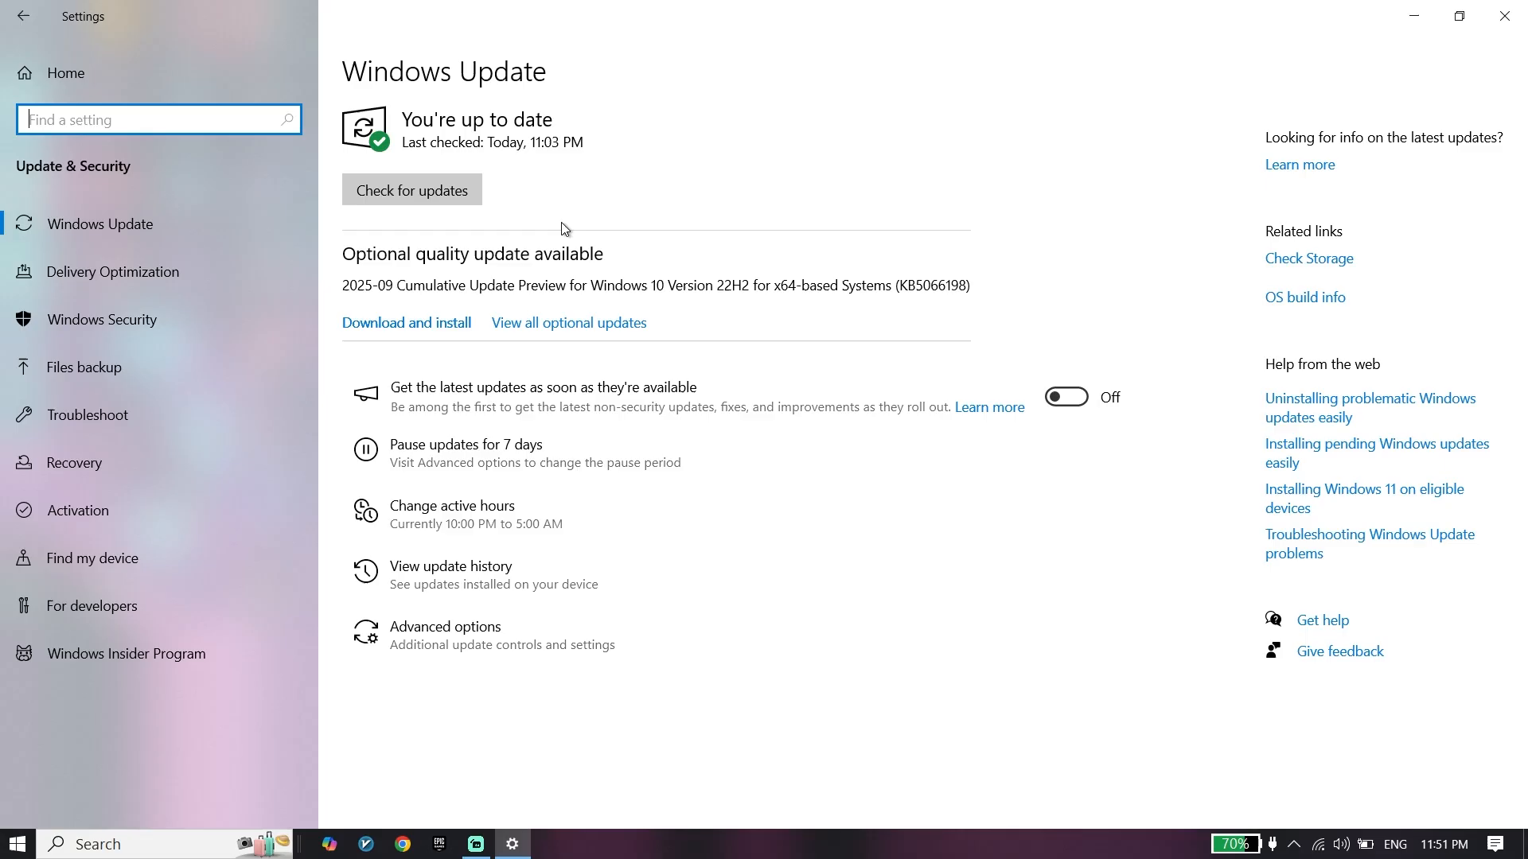
{"action": "mouse_move", "coordinate": [1503, 17]}
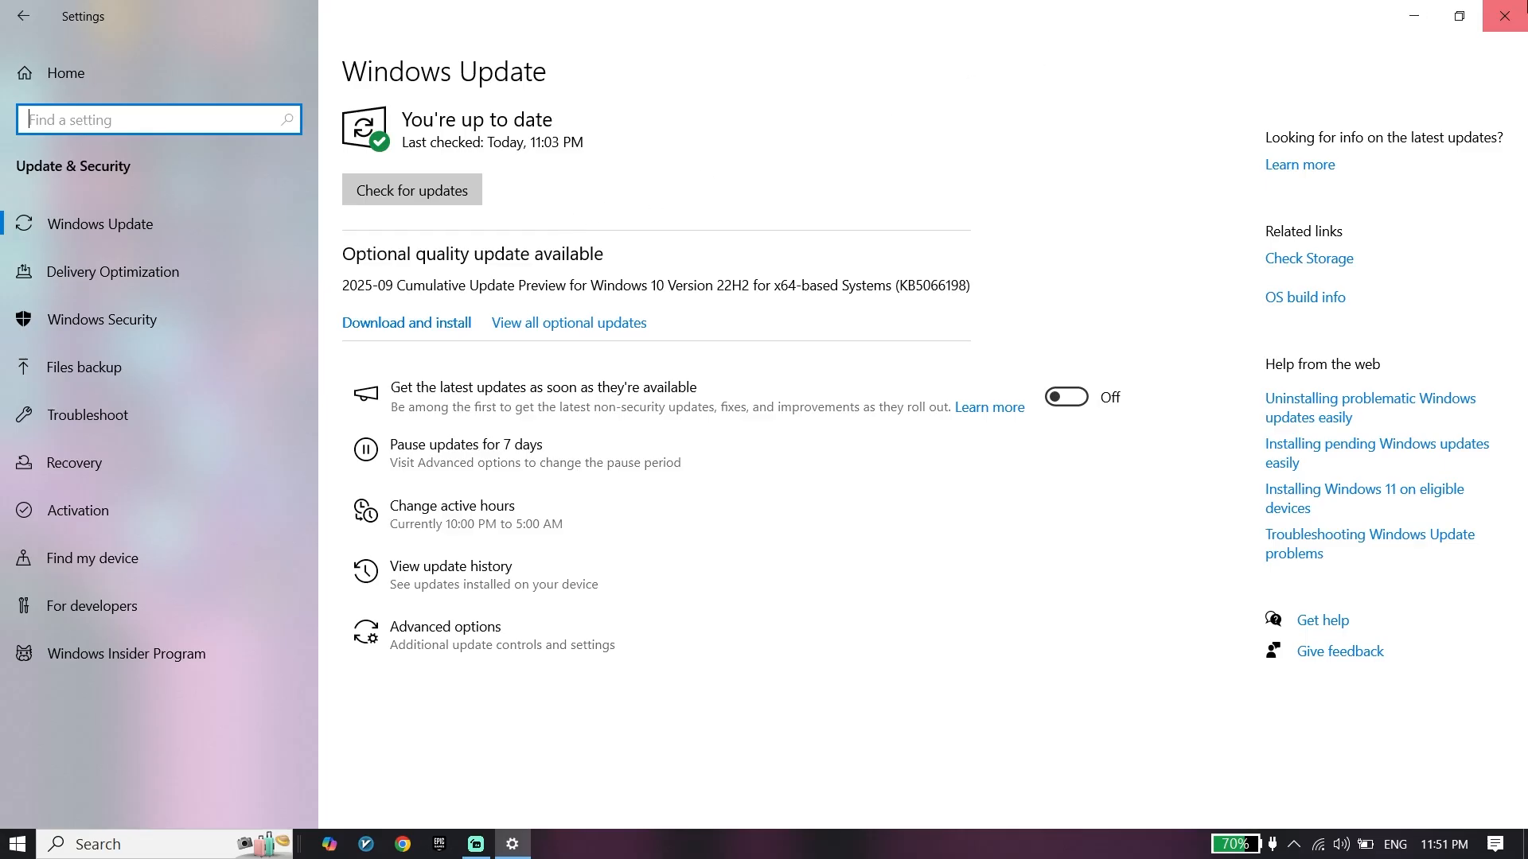
{"action": "left_click", "coordinate": [1503, 15]}
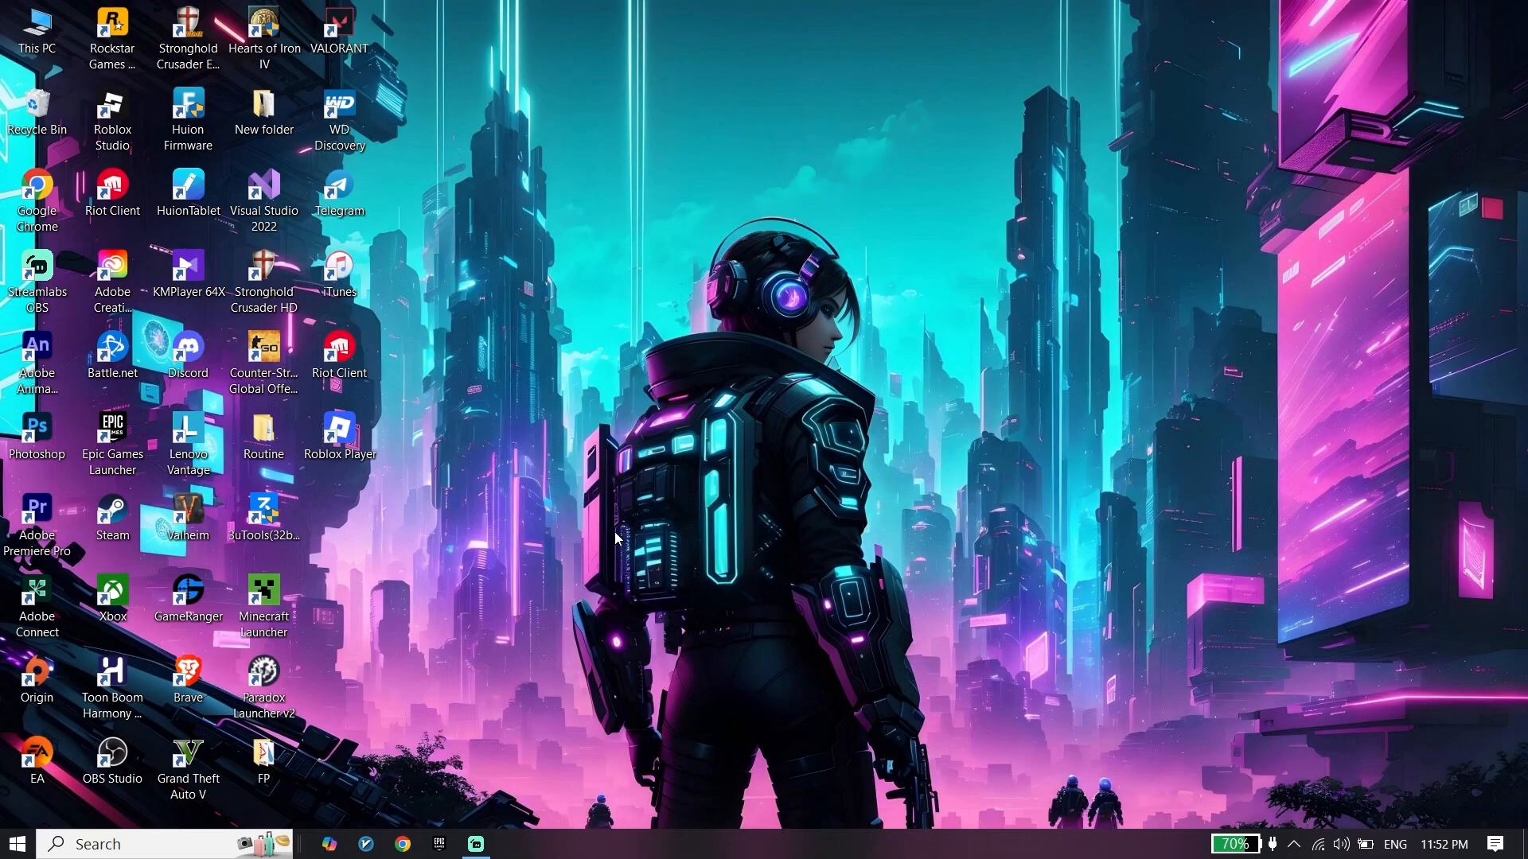
{"action": "mouse_move", "coordinate": [616, 556]}
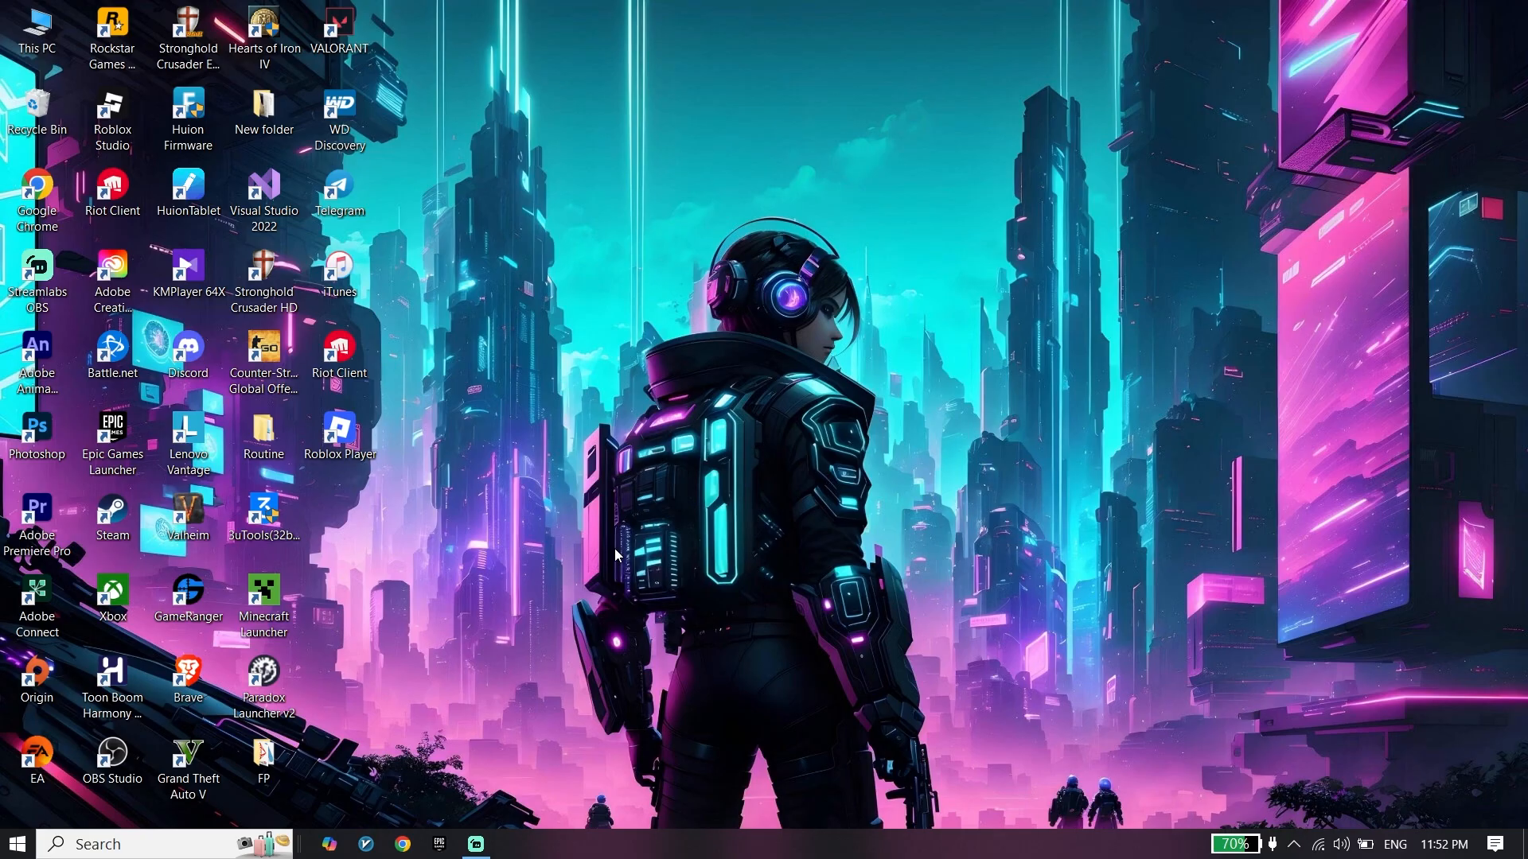
{"action": "mouse_move", "coordinate": [622, 572]}
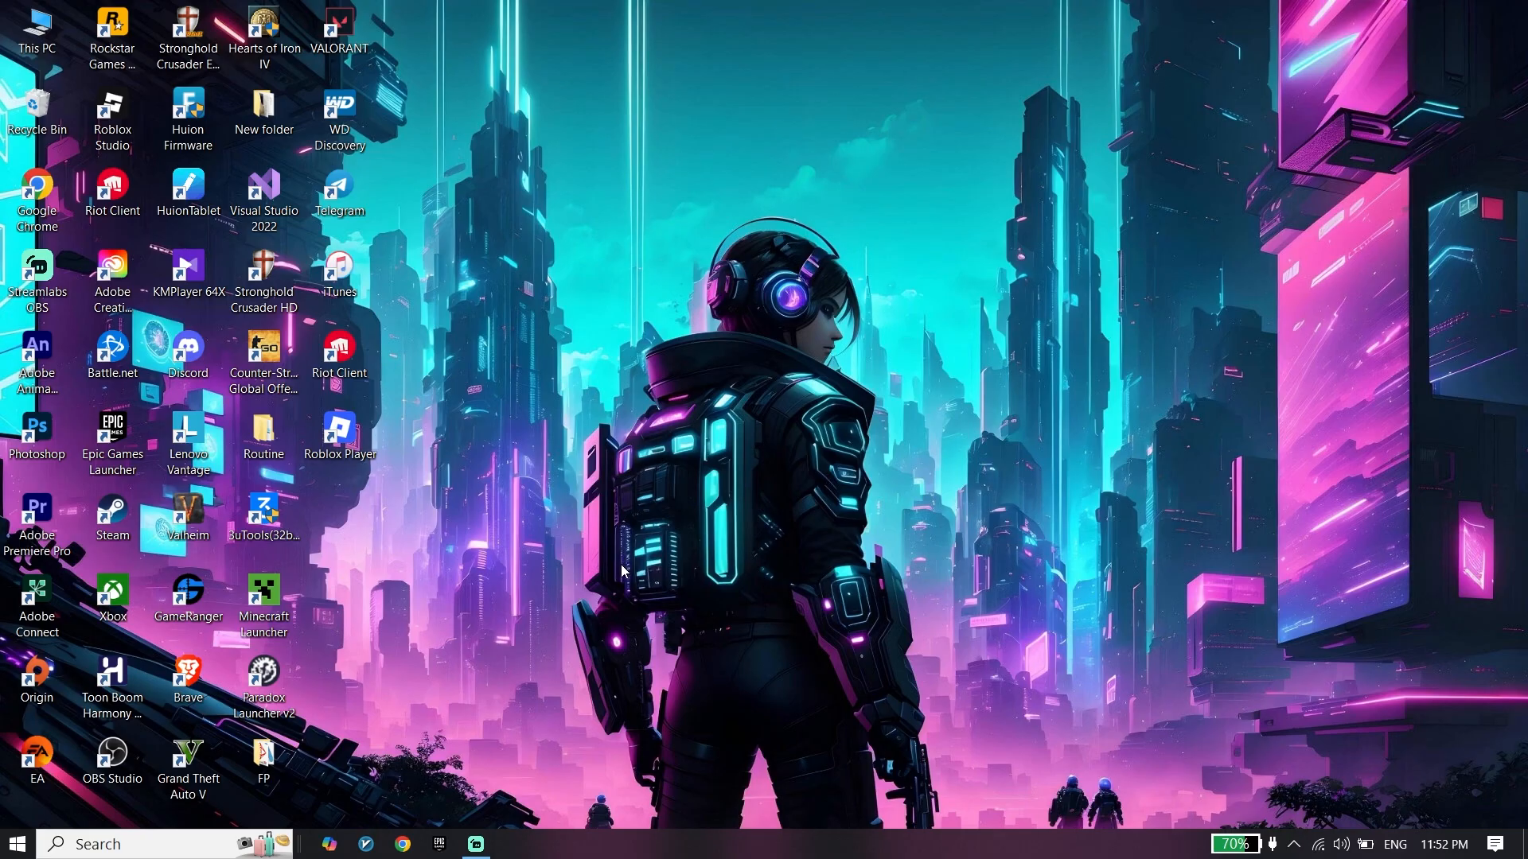
{"action": "mouse_move", "coordinate": [631, 560]}
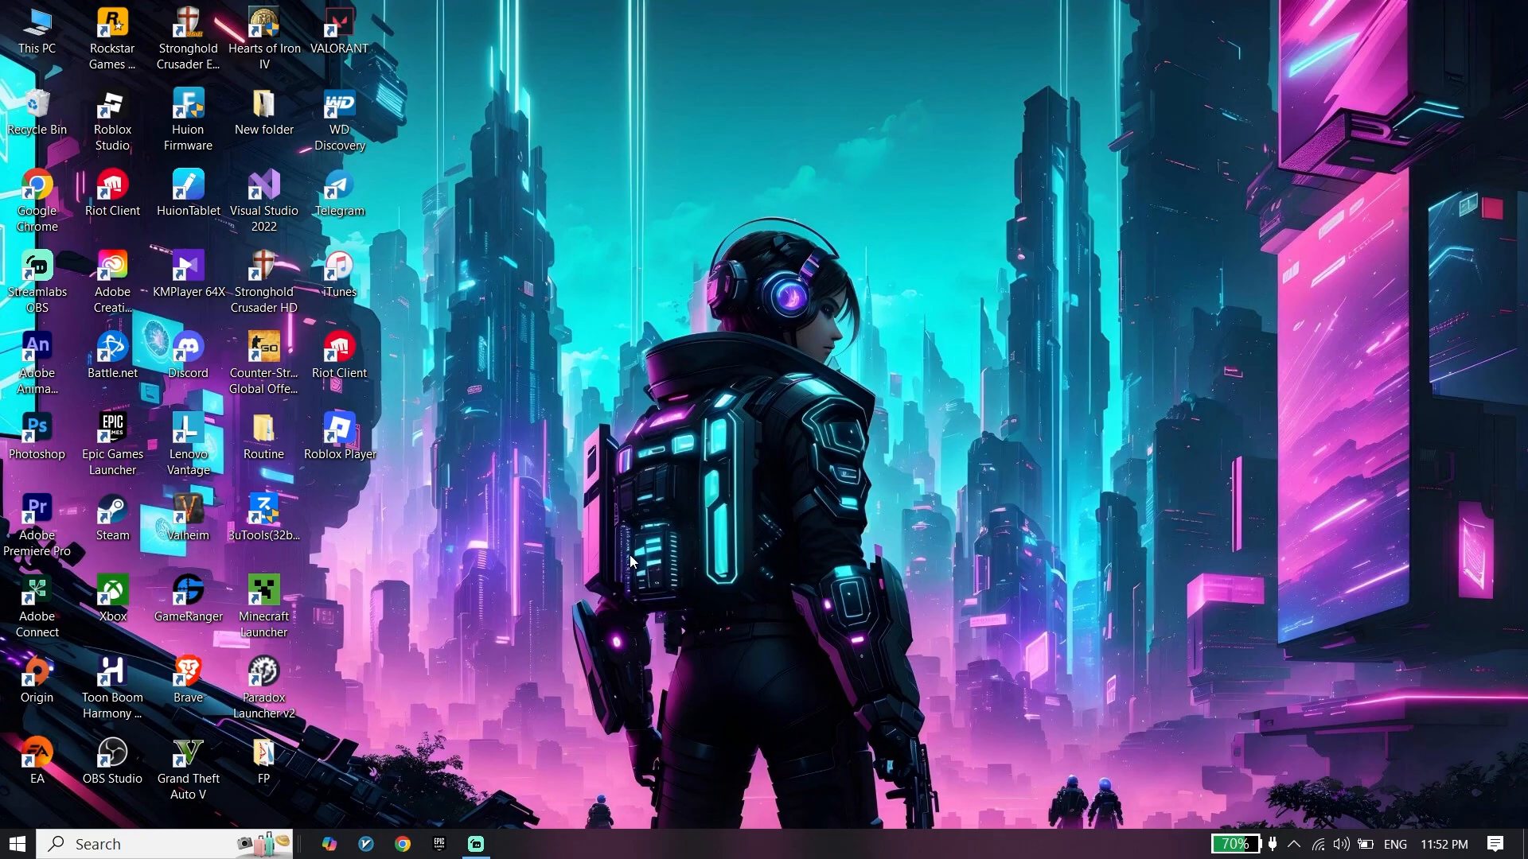
{"action": "mouse_move", "coordinate": [496, 664]}
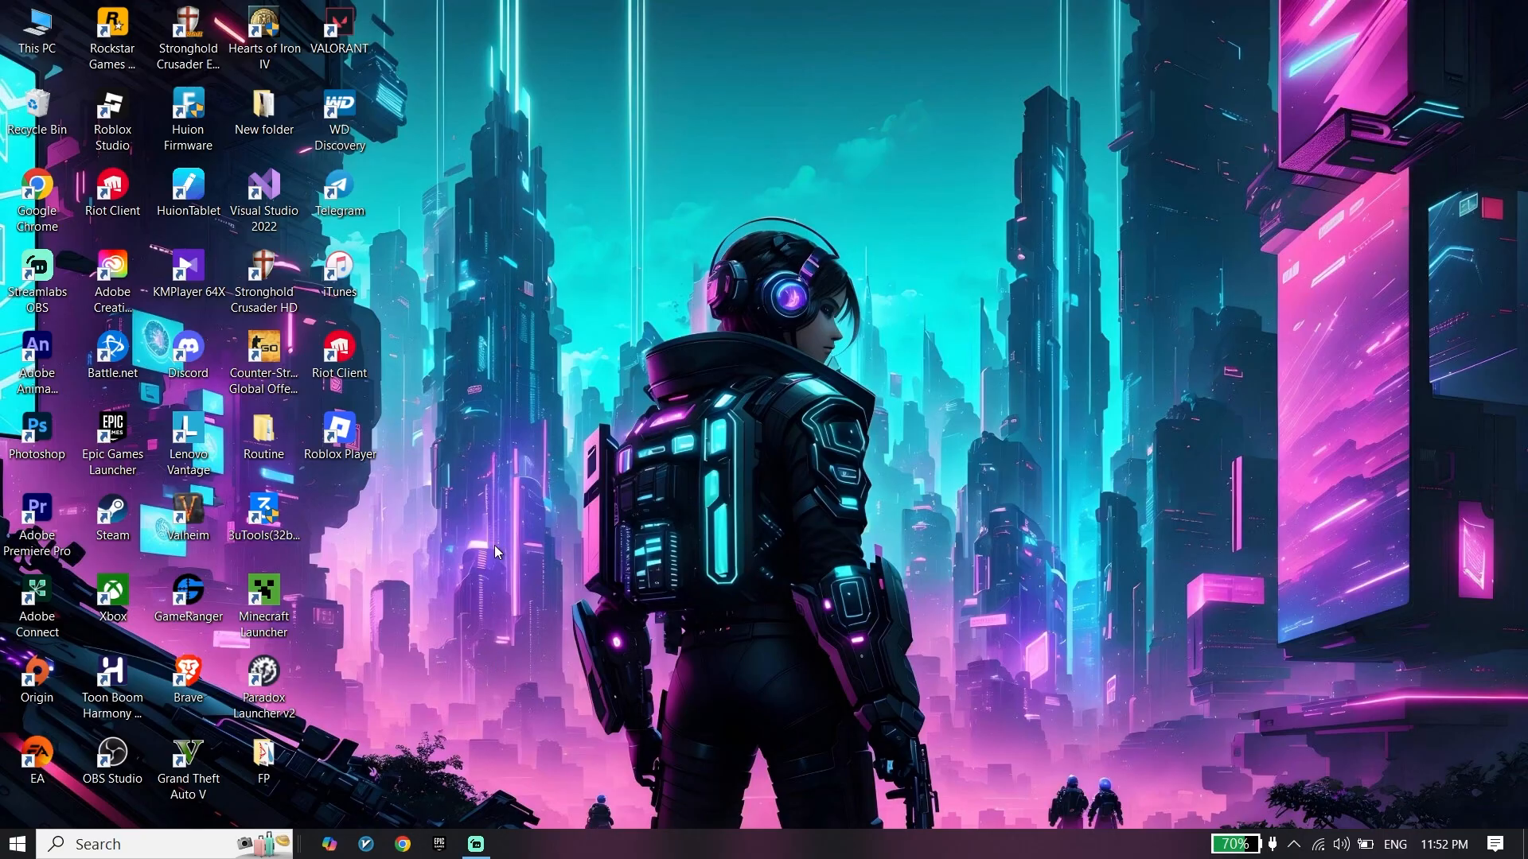
{"action": "mouse_move", "coordinate": [400, 648]}
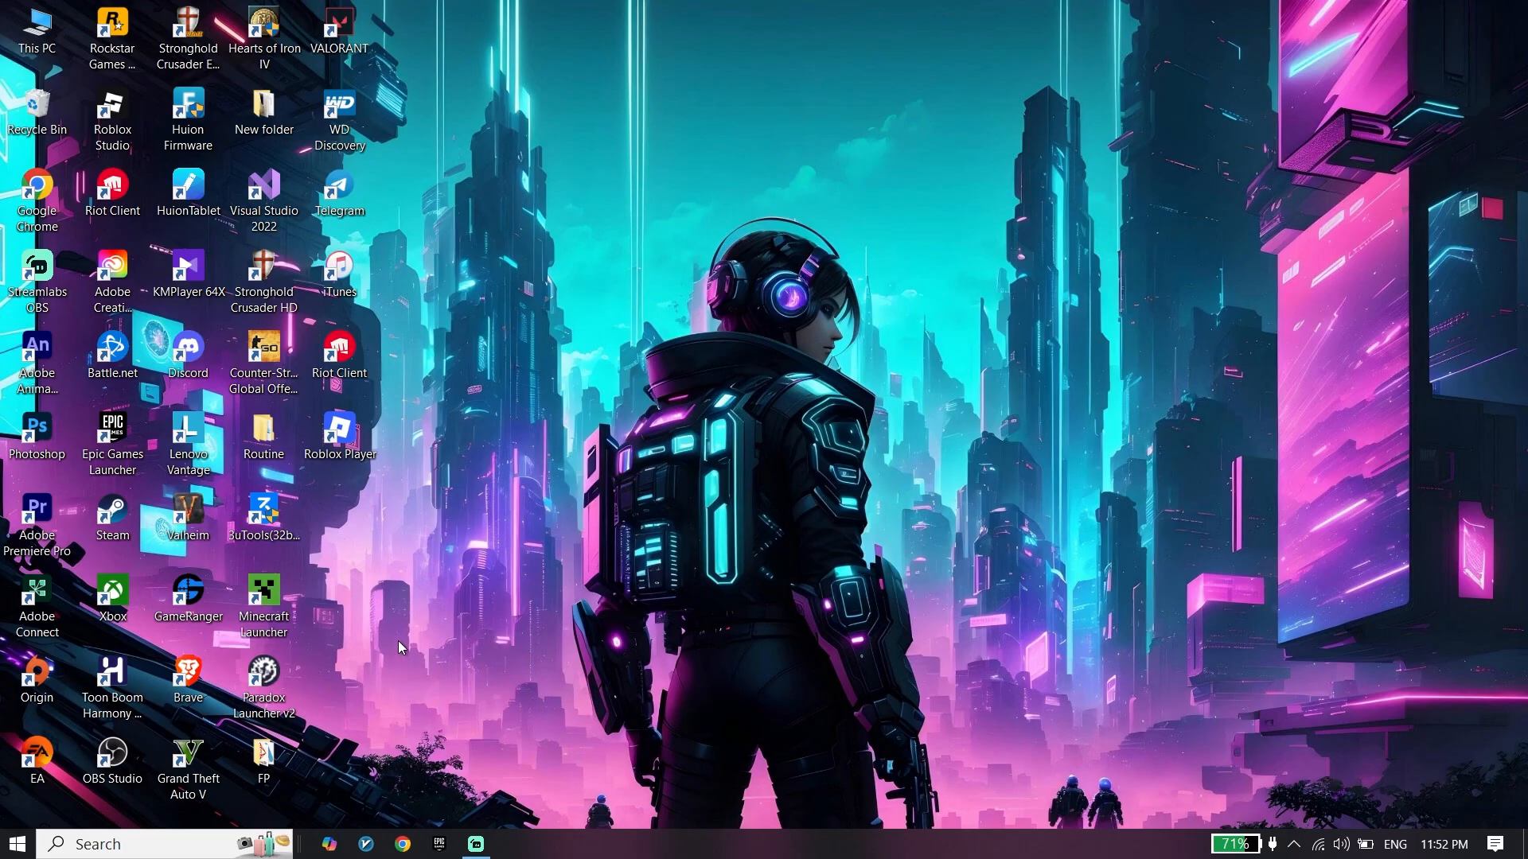
{"action": "mouse_move", "coordinate": [409, 643]}
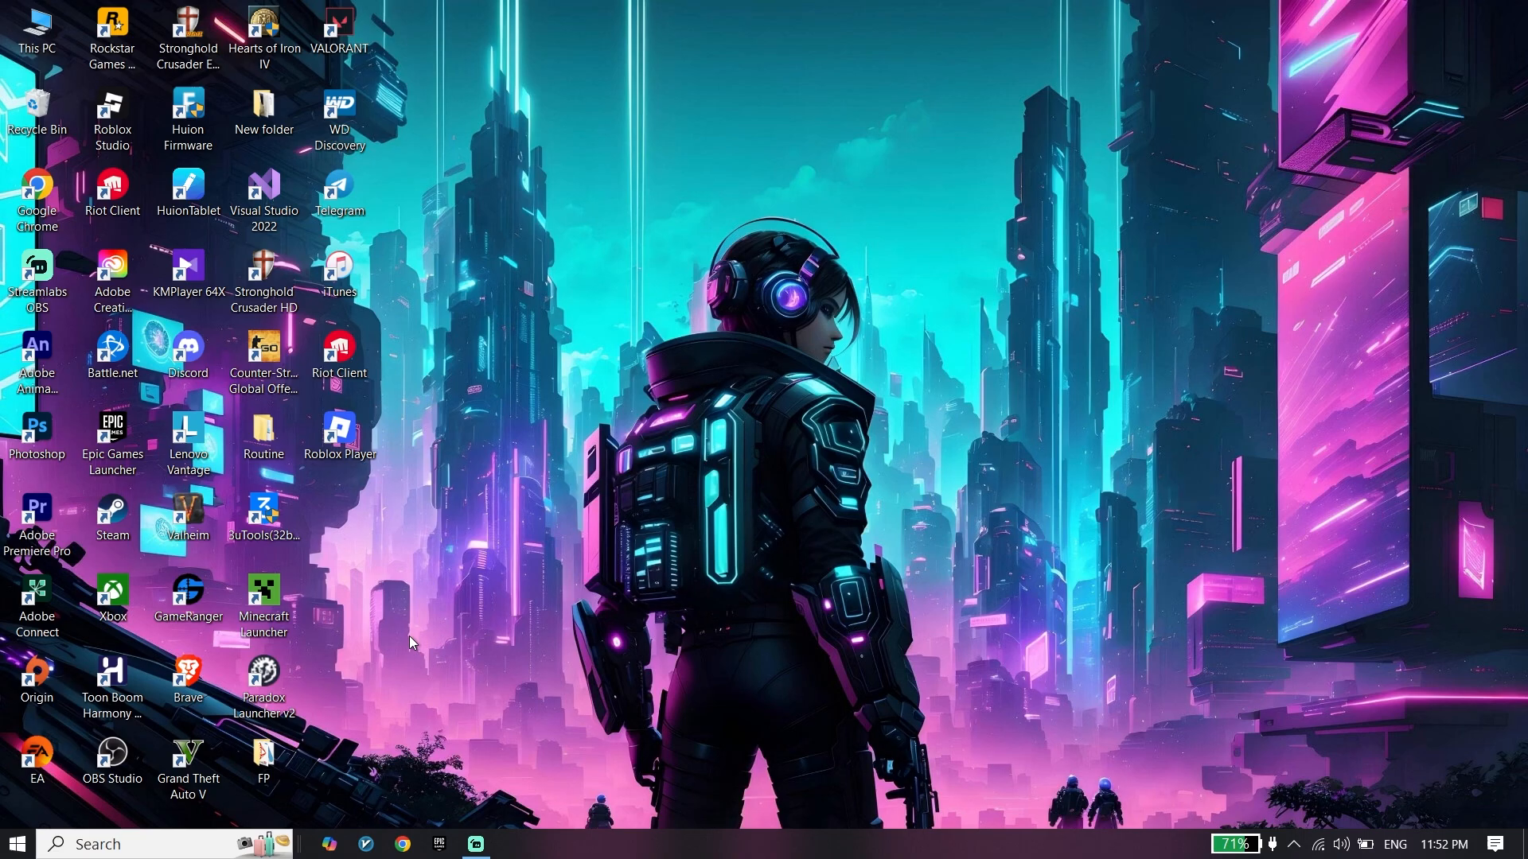
{"action": "mouse_move", "coordinate": [421, 627]}
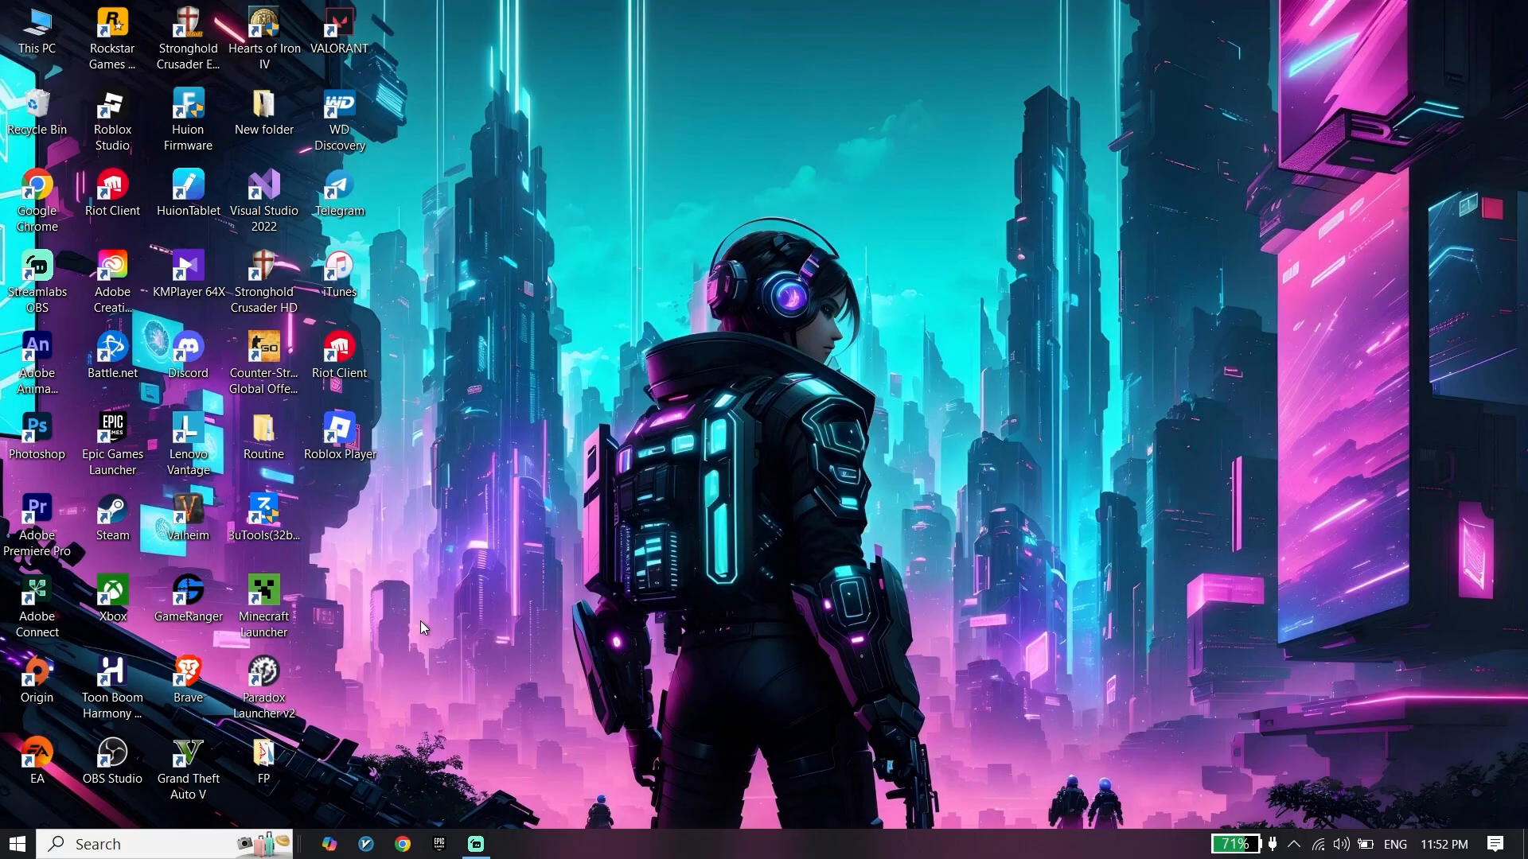
{"action": "mouse_move", "coordinate": [434, 543]}
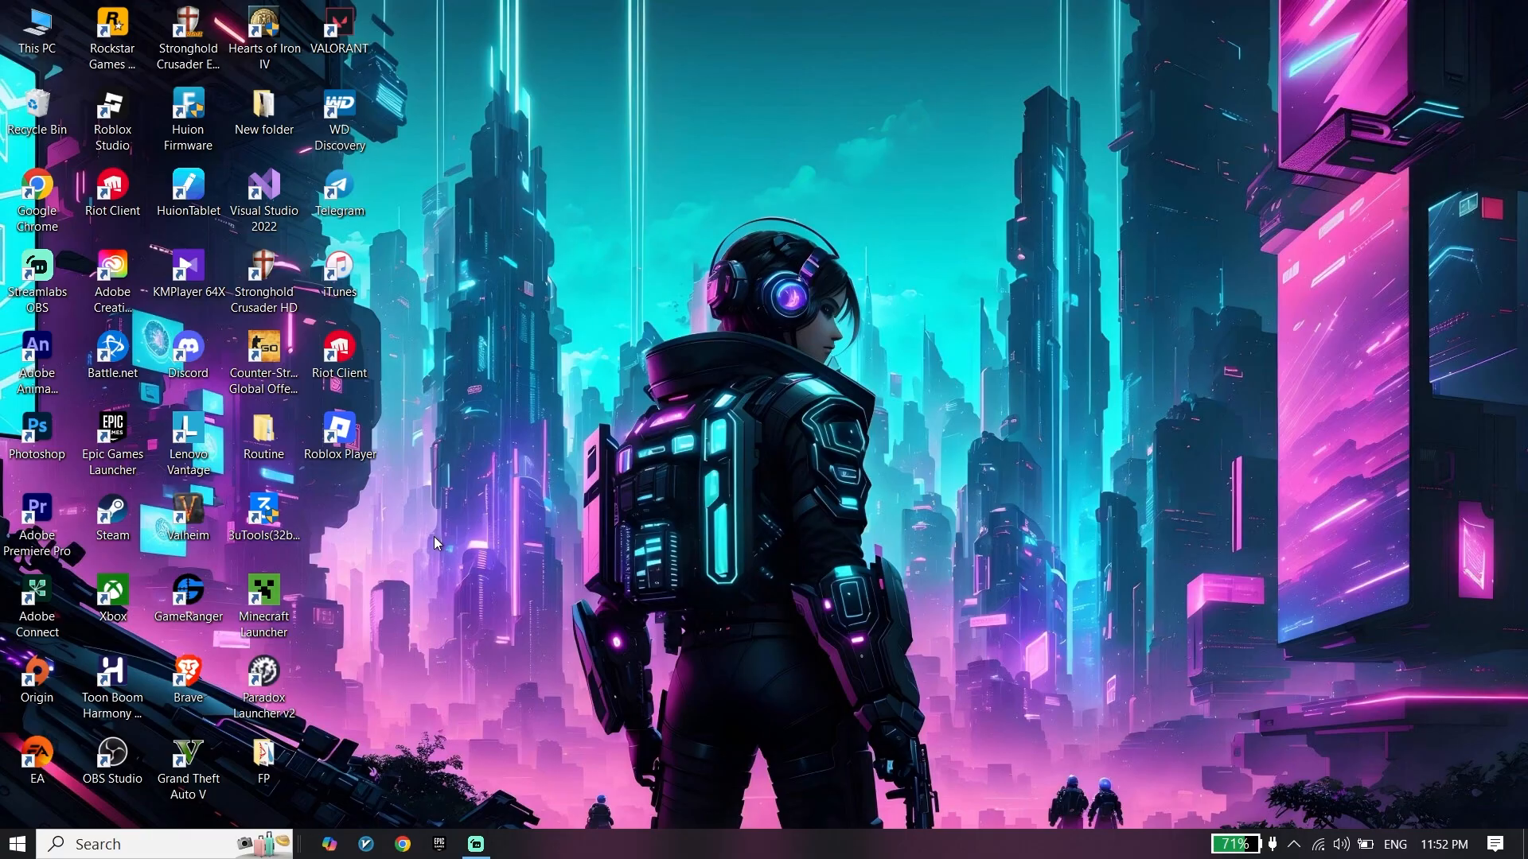
{"action": "mouse_move", "coordinate": [436, 559]}
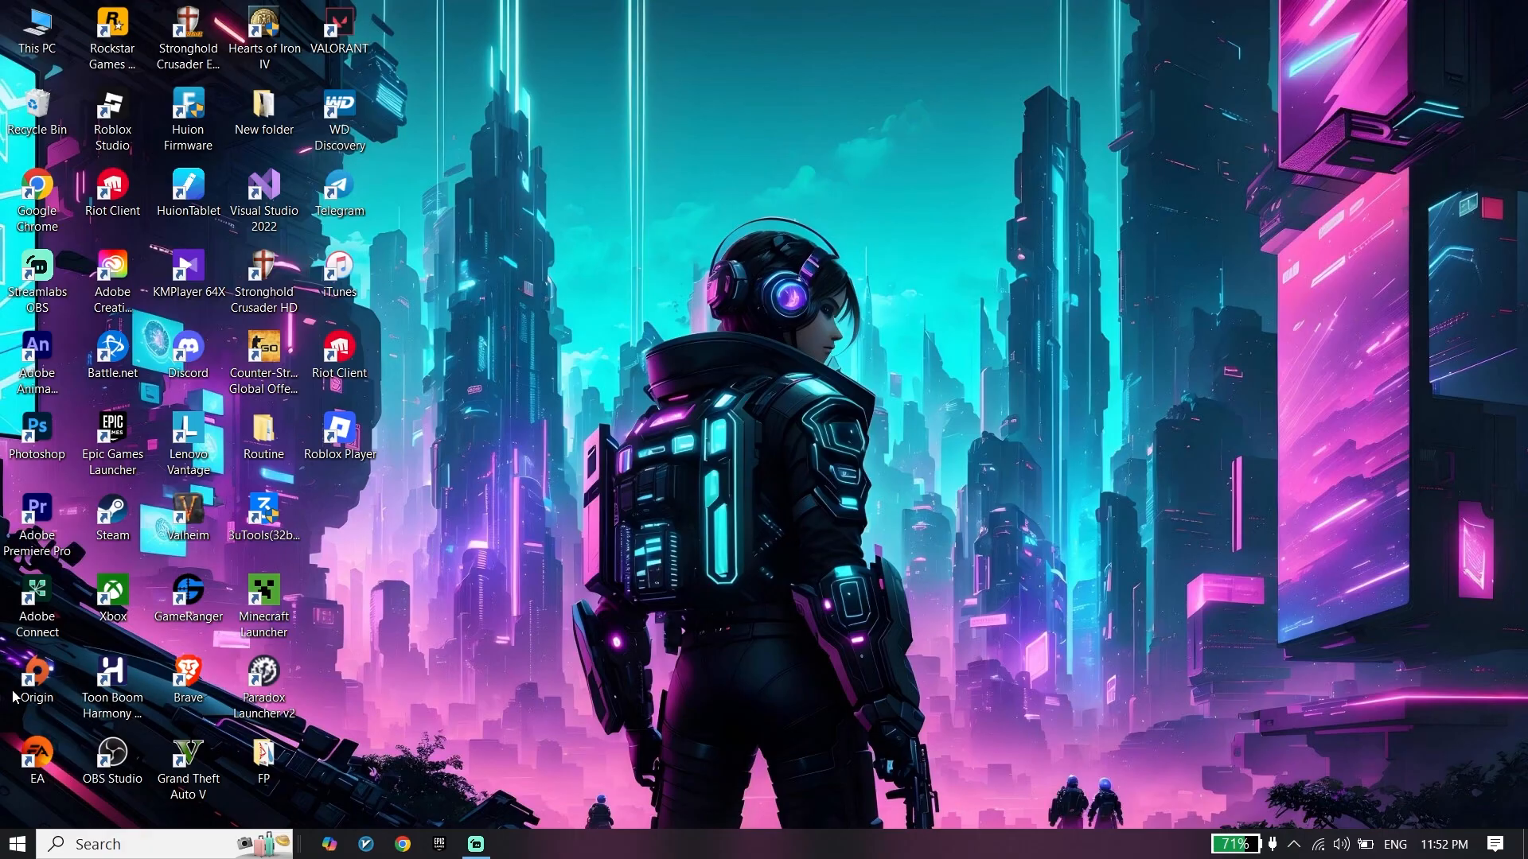
{"action": "left_click", "coordinate": [35, 682]}
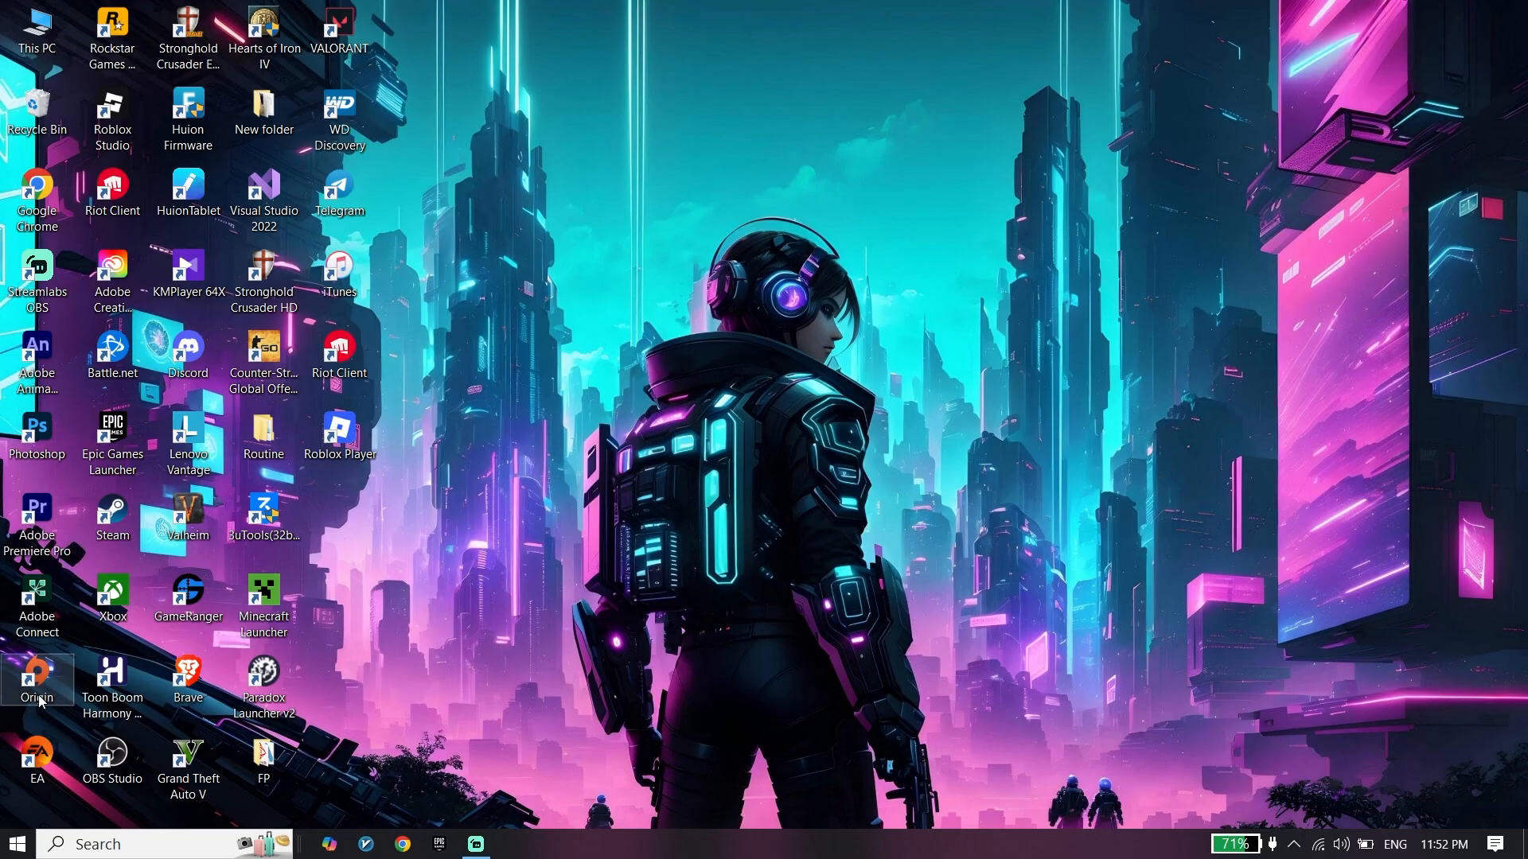
{"action": "mouse_move", "coordinate": [214, 674]}
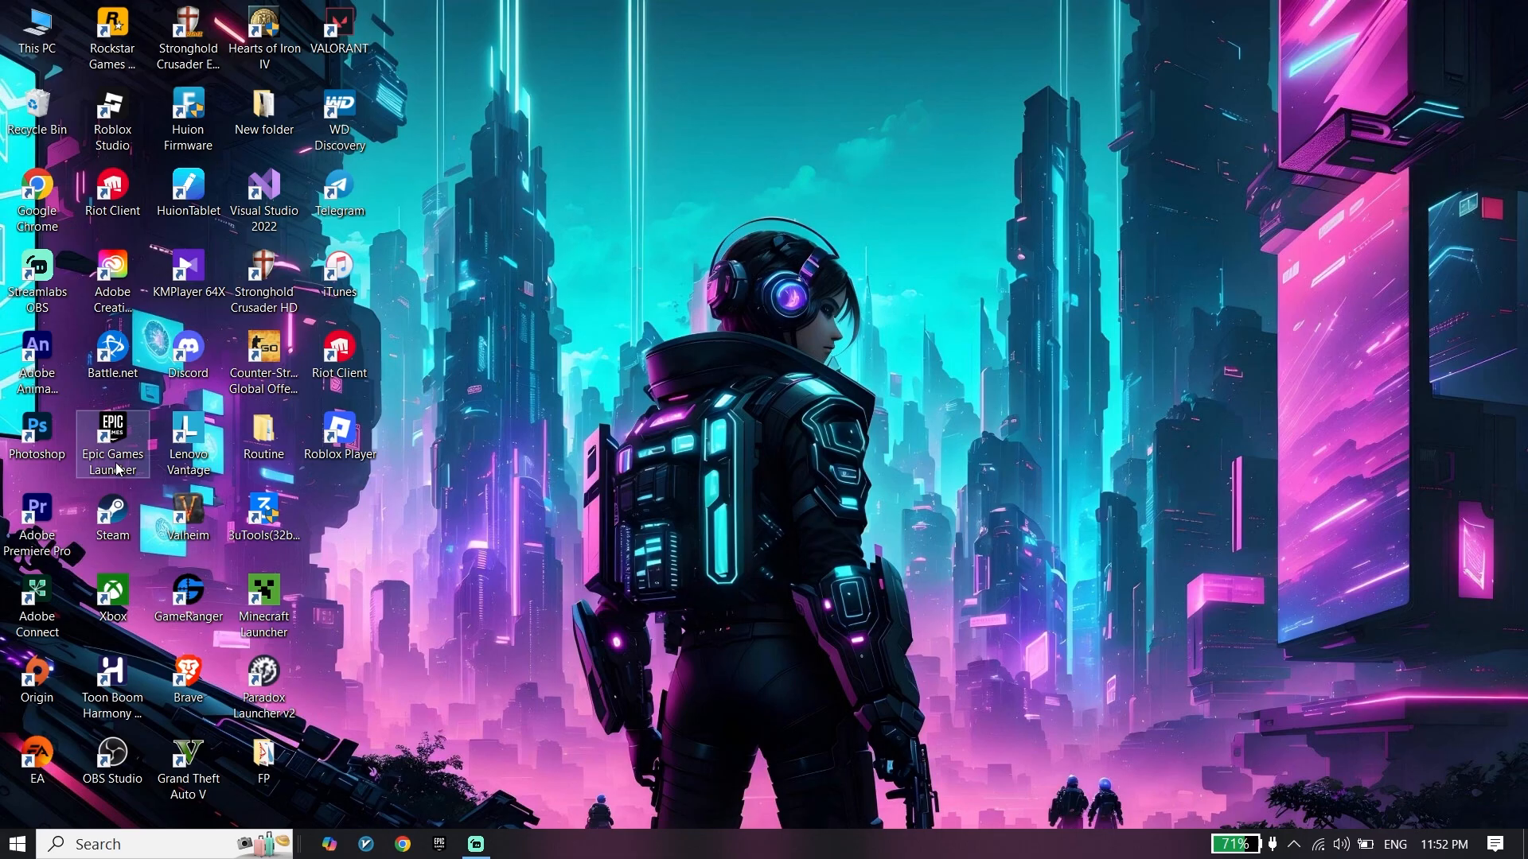
{"action": "mouse_move", "coordinate": [69, 568]}
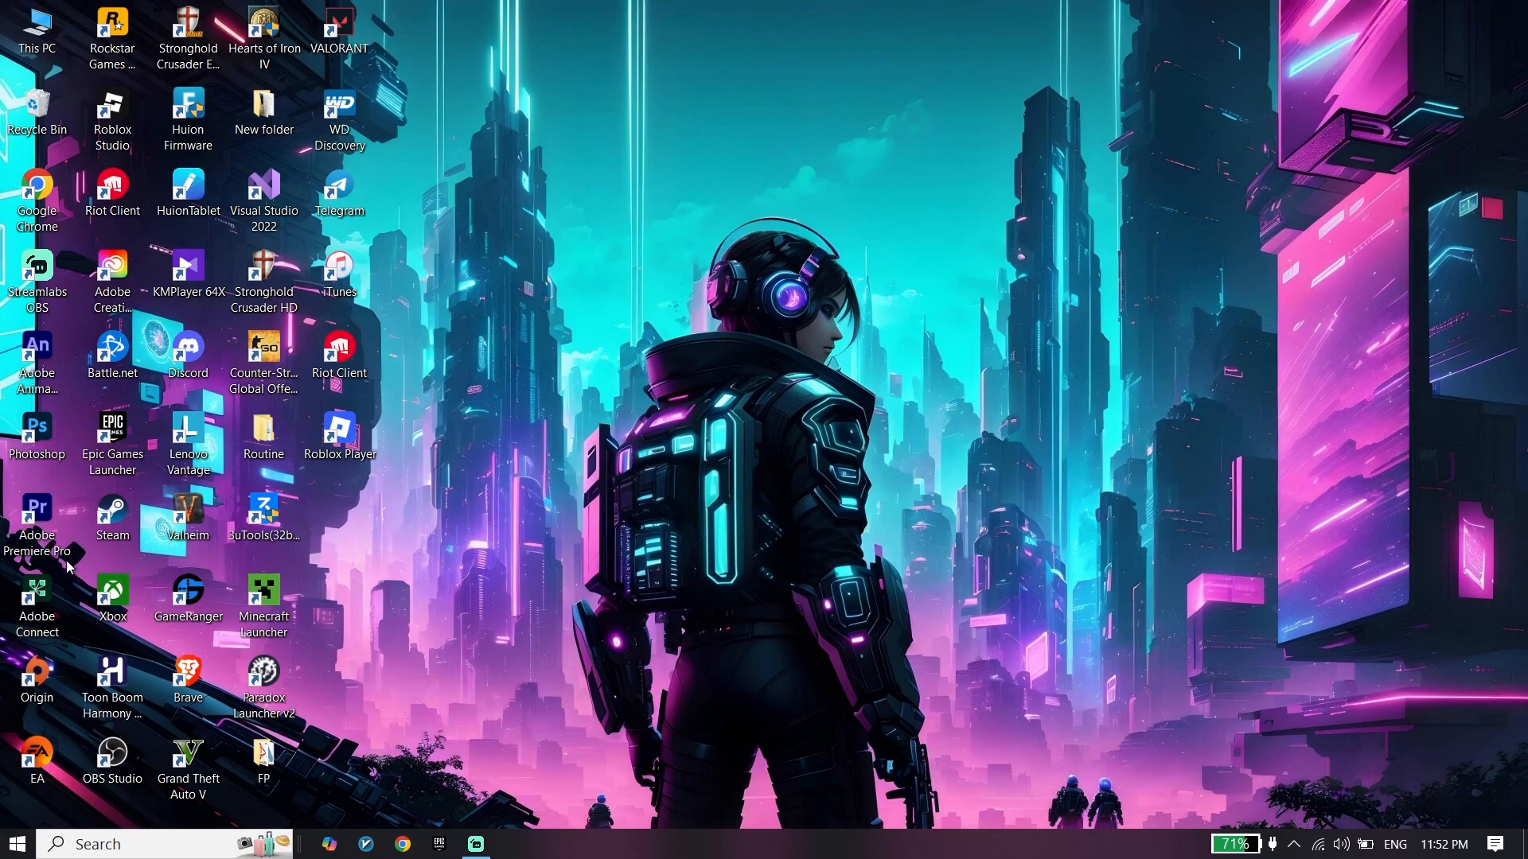
{"action": "mouse_move", "coordinate": [88, 533]}
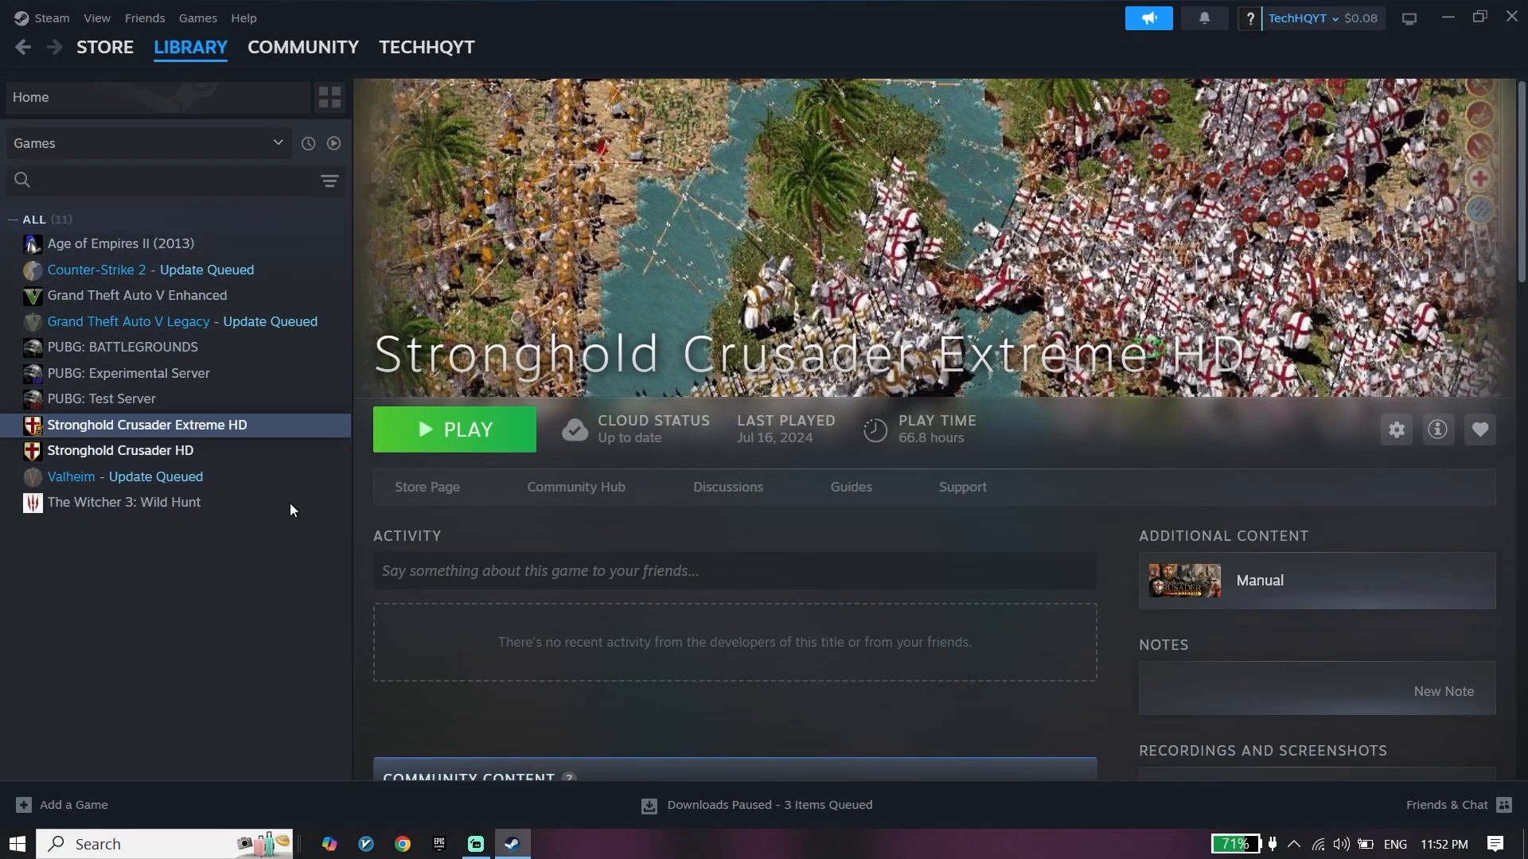
{"action": "mouse_move", "coordinate": [97, 805]}
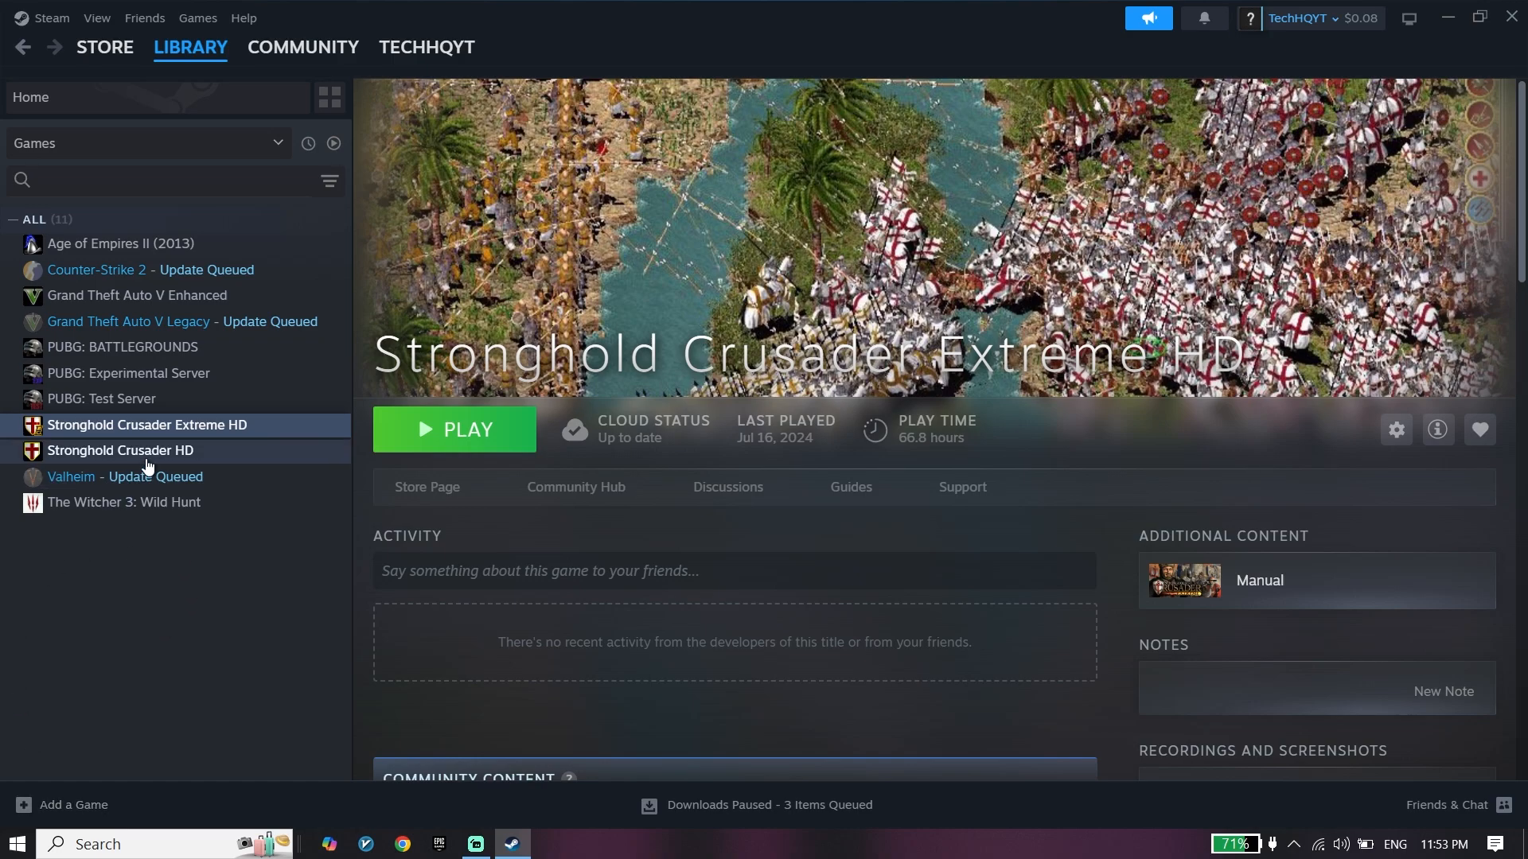
{"action": "mouse_move", "coordinate": [136, 482]}
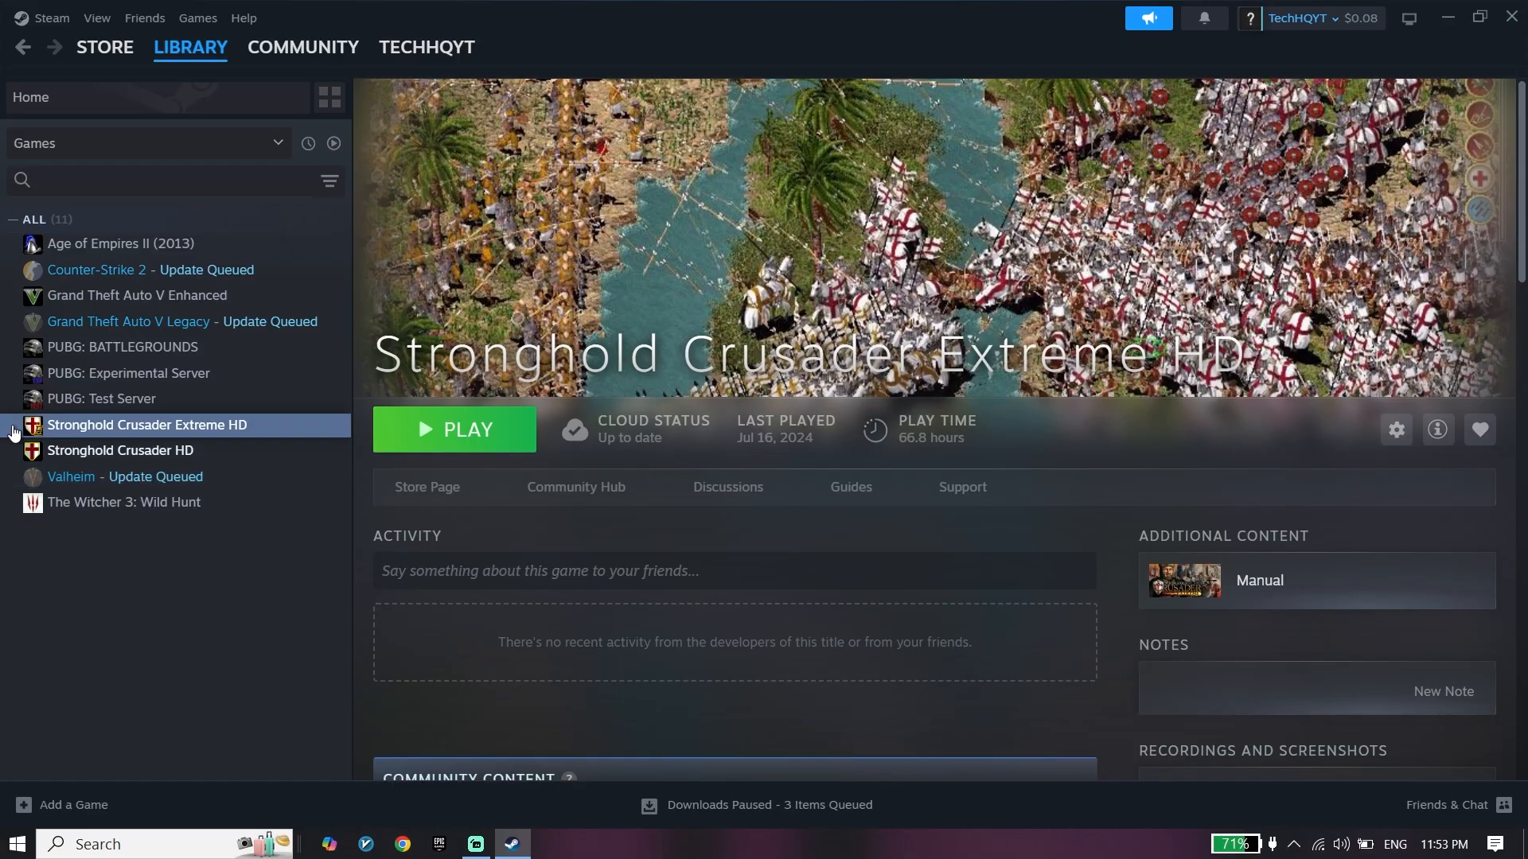
{"action": "mouse_move", "coordinate": [92, 431]}
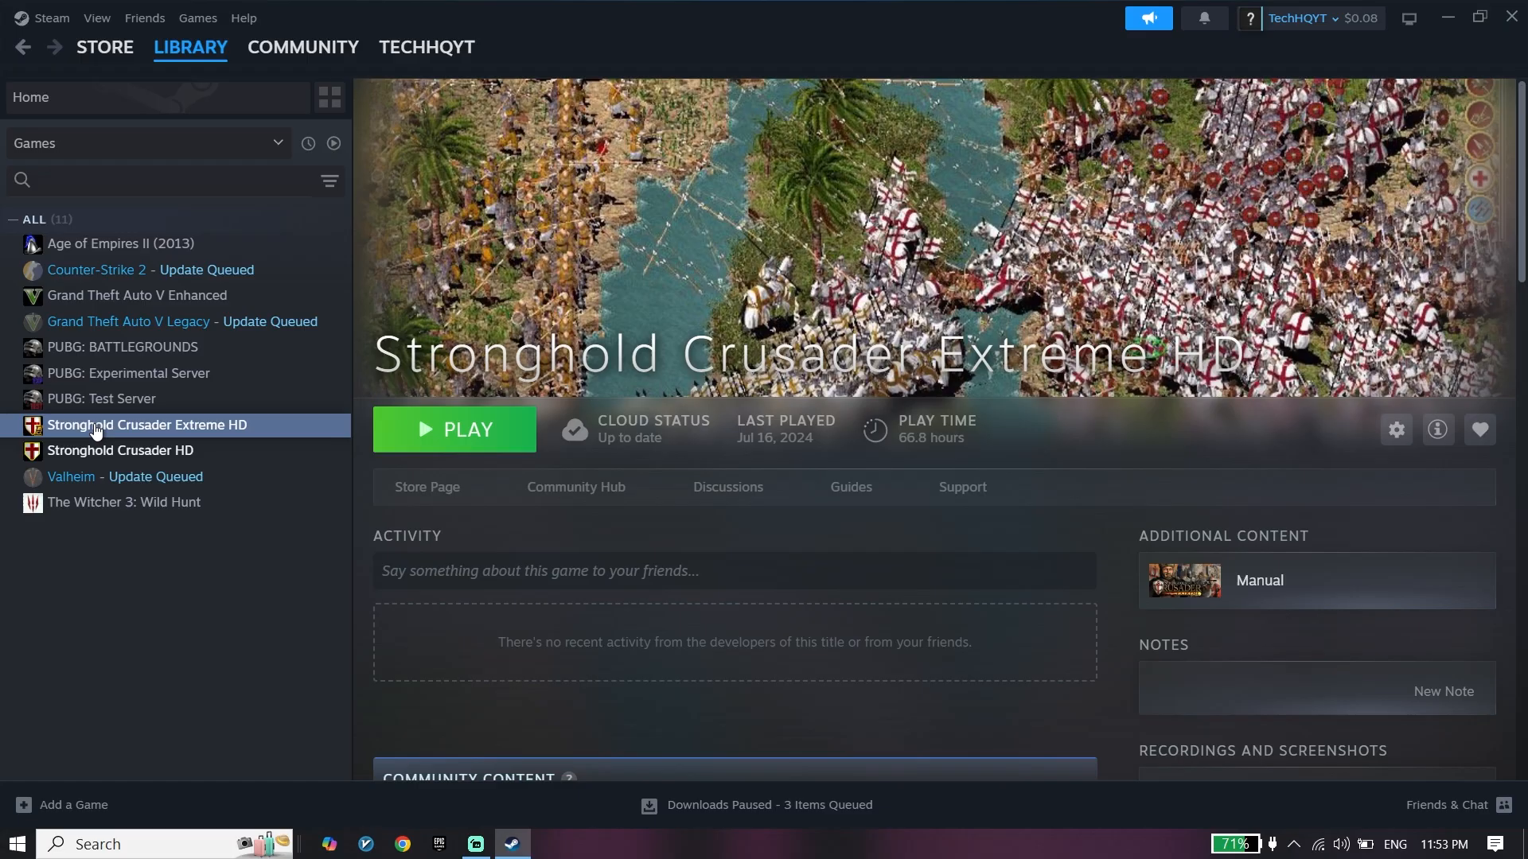
- Open the context menu for Stronghold Crusader Extreme HD in the Steam library
{"action": "right_click", "coordinate": [148, 425]}
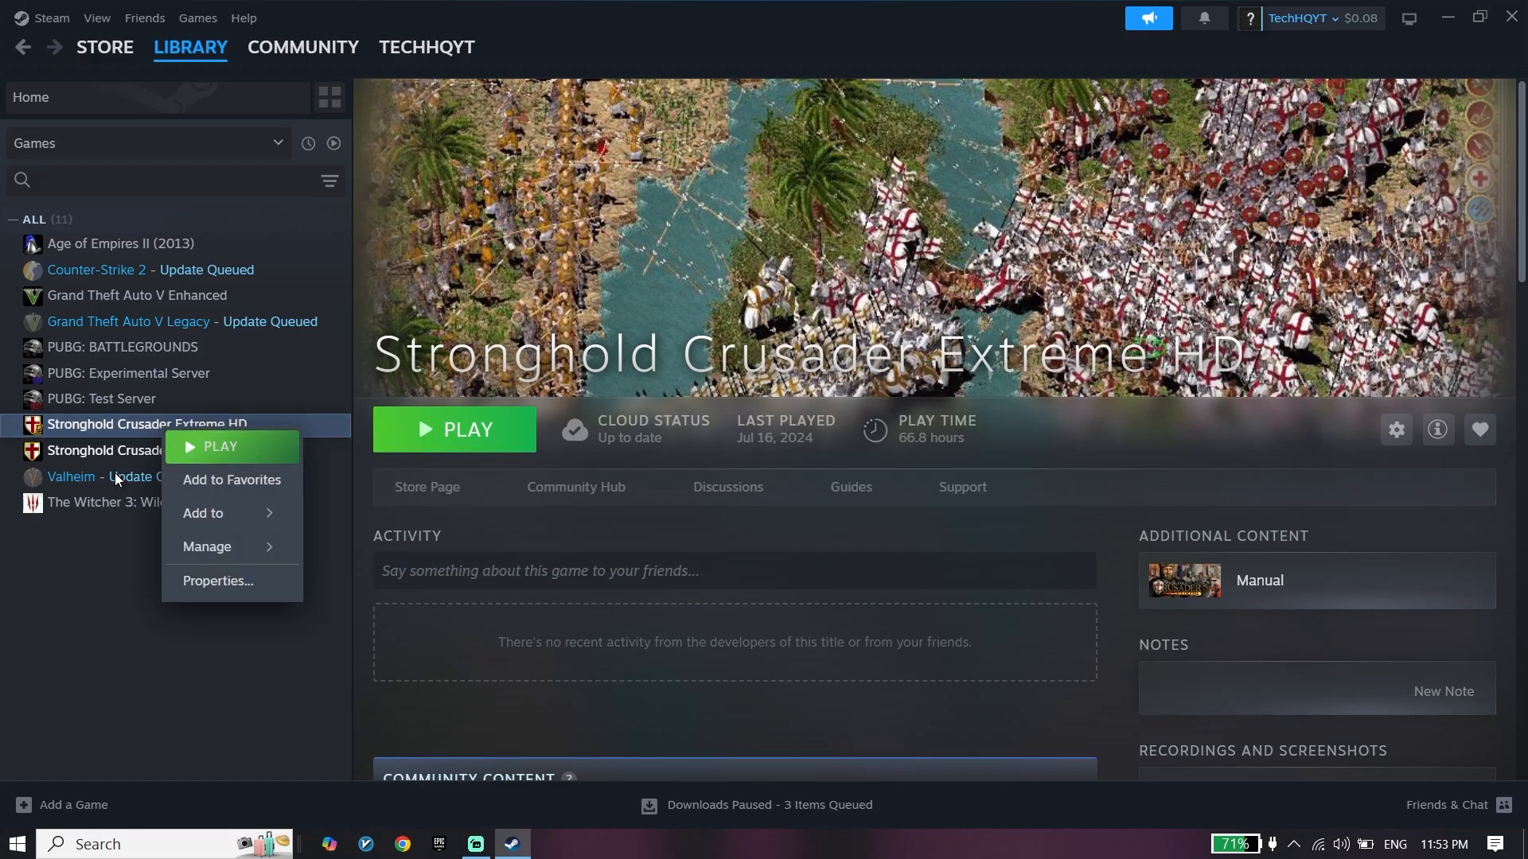
{"action": "left_click", "coordinate": [217, 581]}
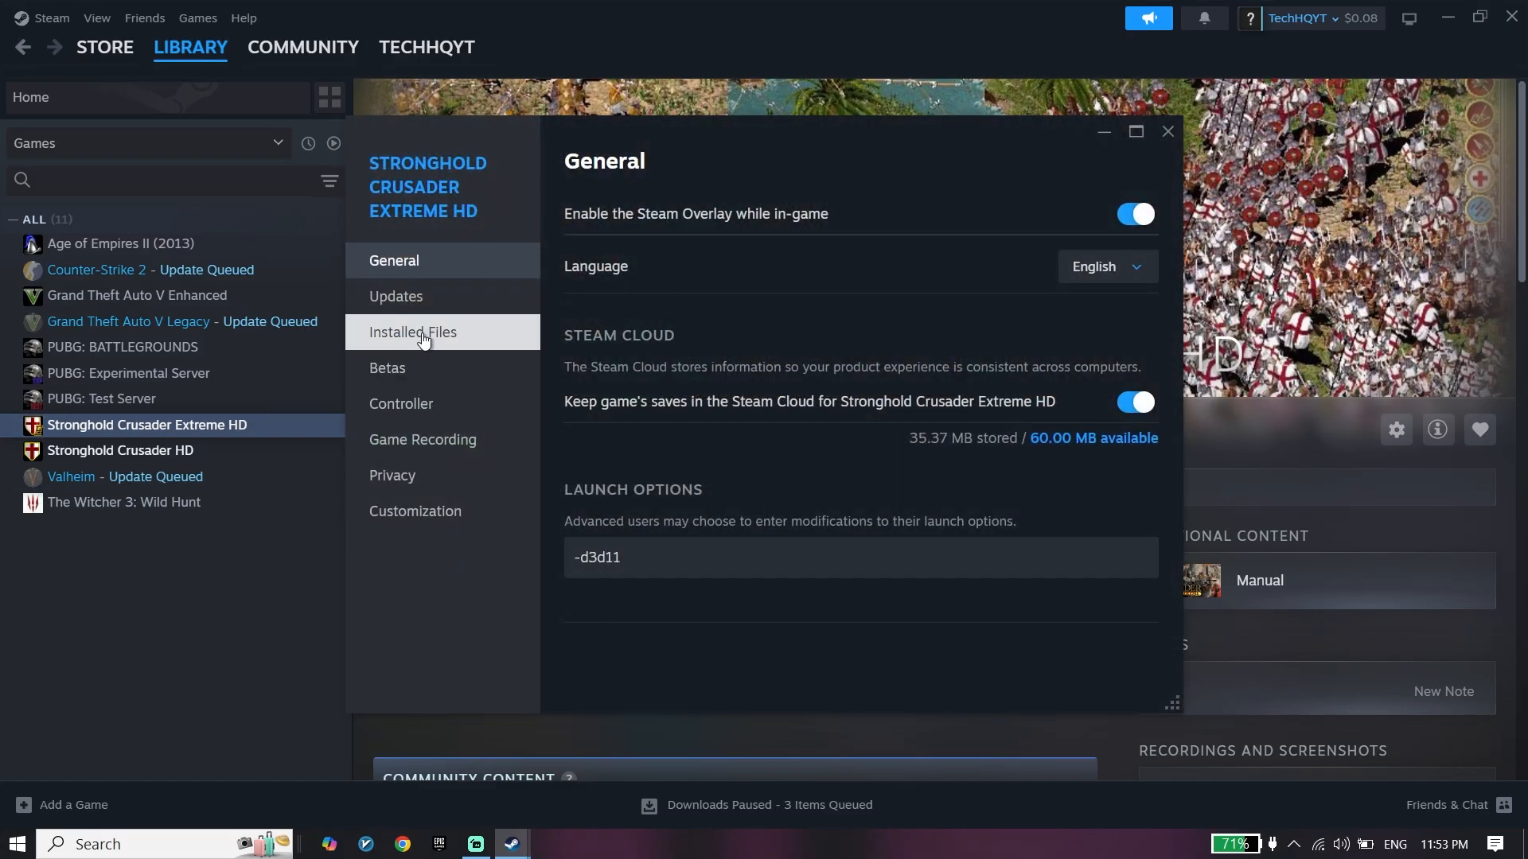
{"action": "left_click", "coordinate": [411, 331]}
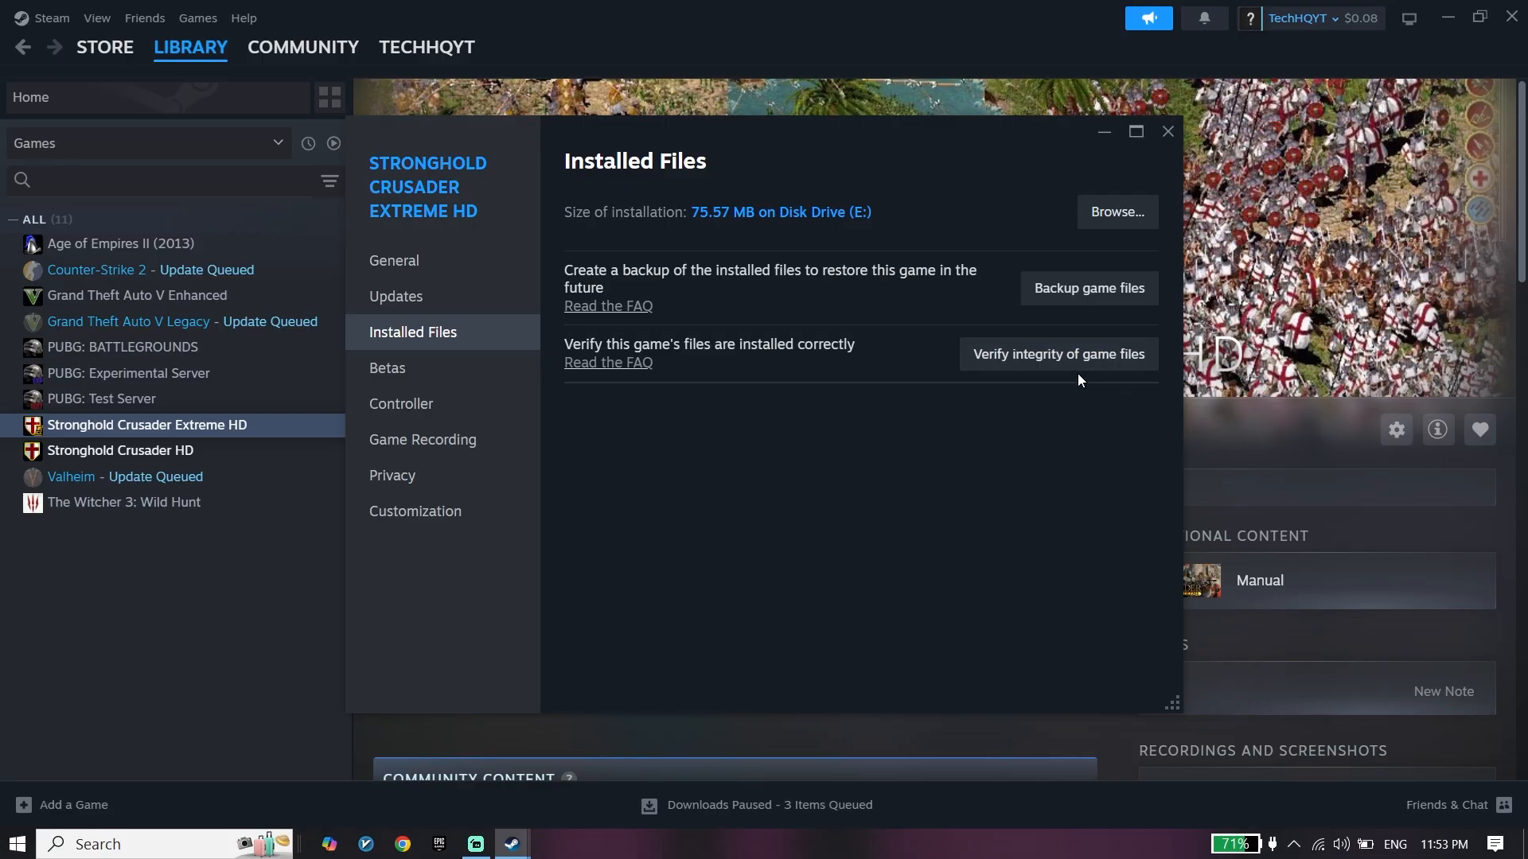
{"action": "mouse_move", "coordinate": [219, 398]}
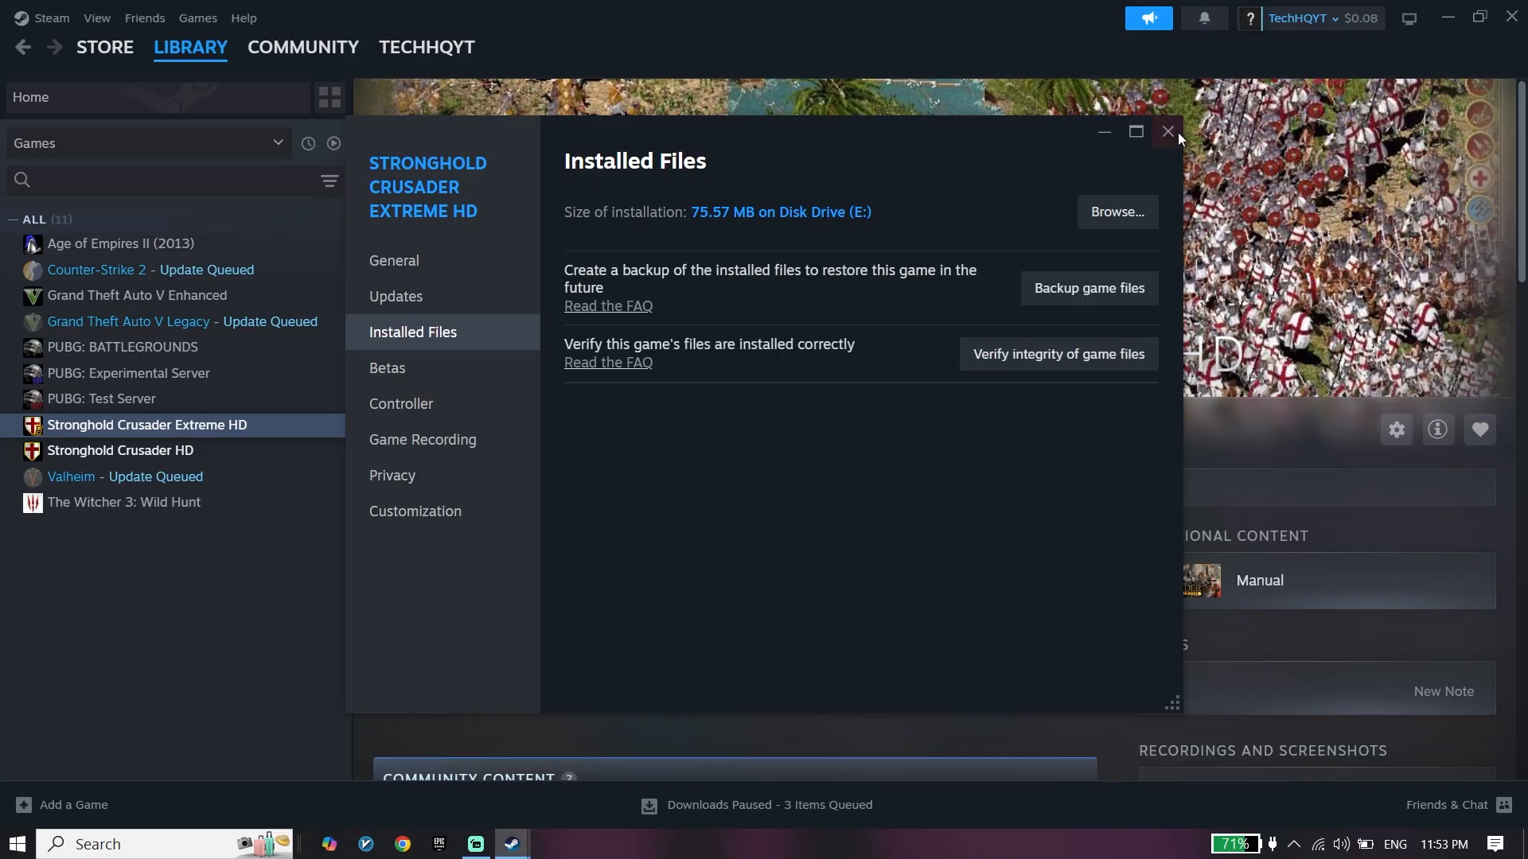
{"action": "left_click", "coordinate": [1167, 131]}
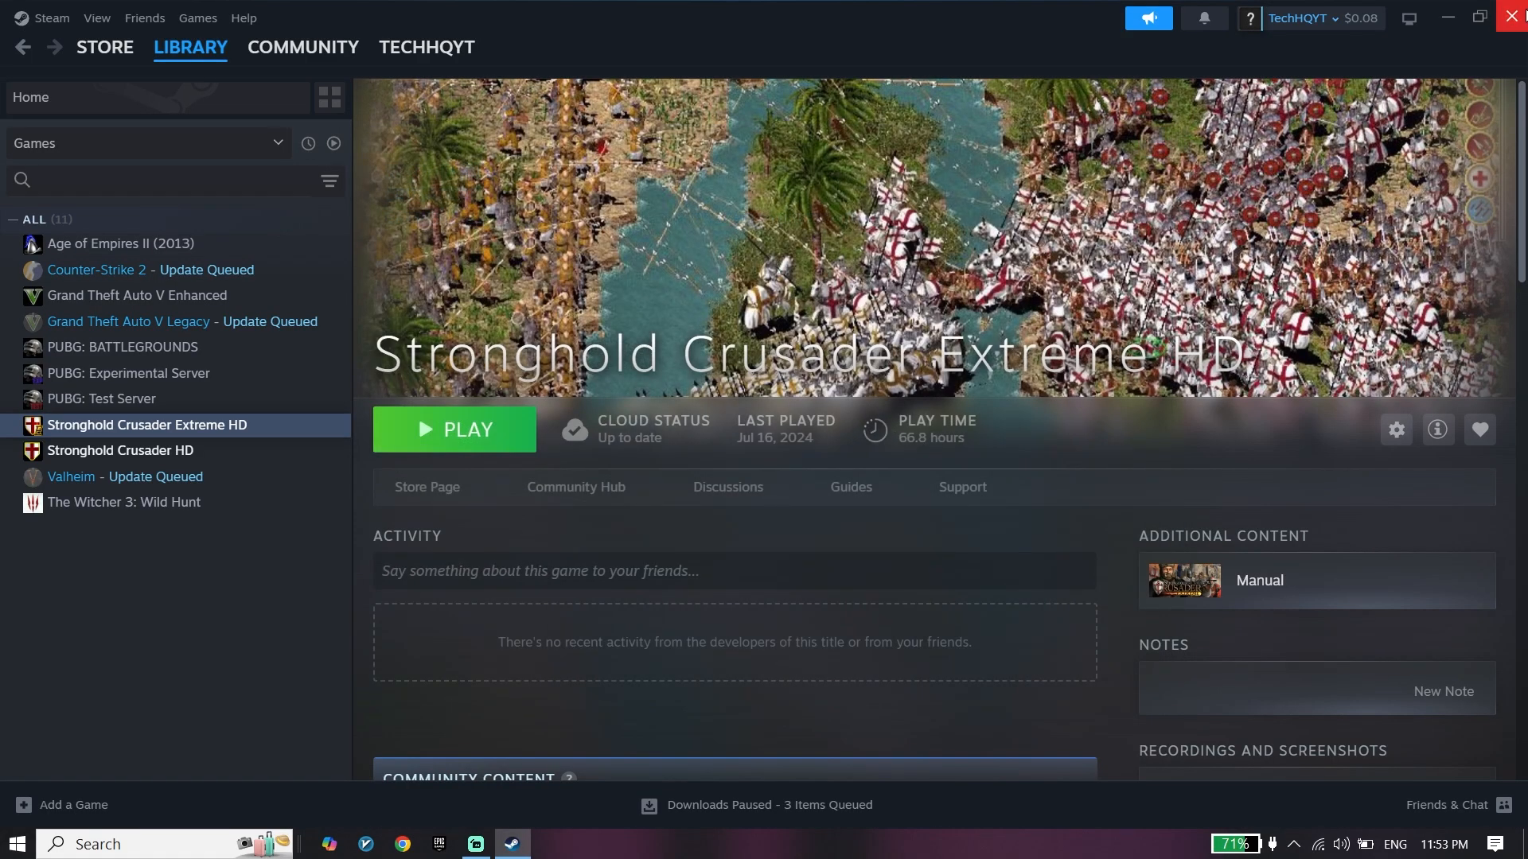
{"action": "left_click", "coordinate": [14, 843]}
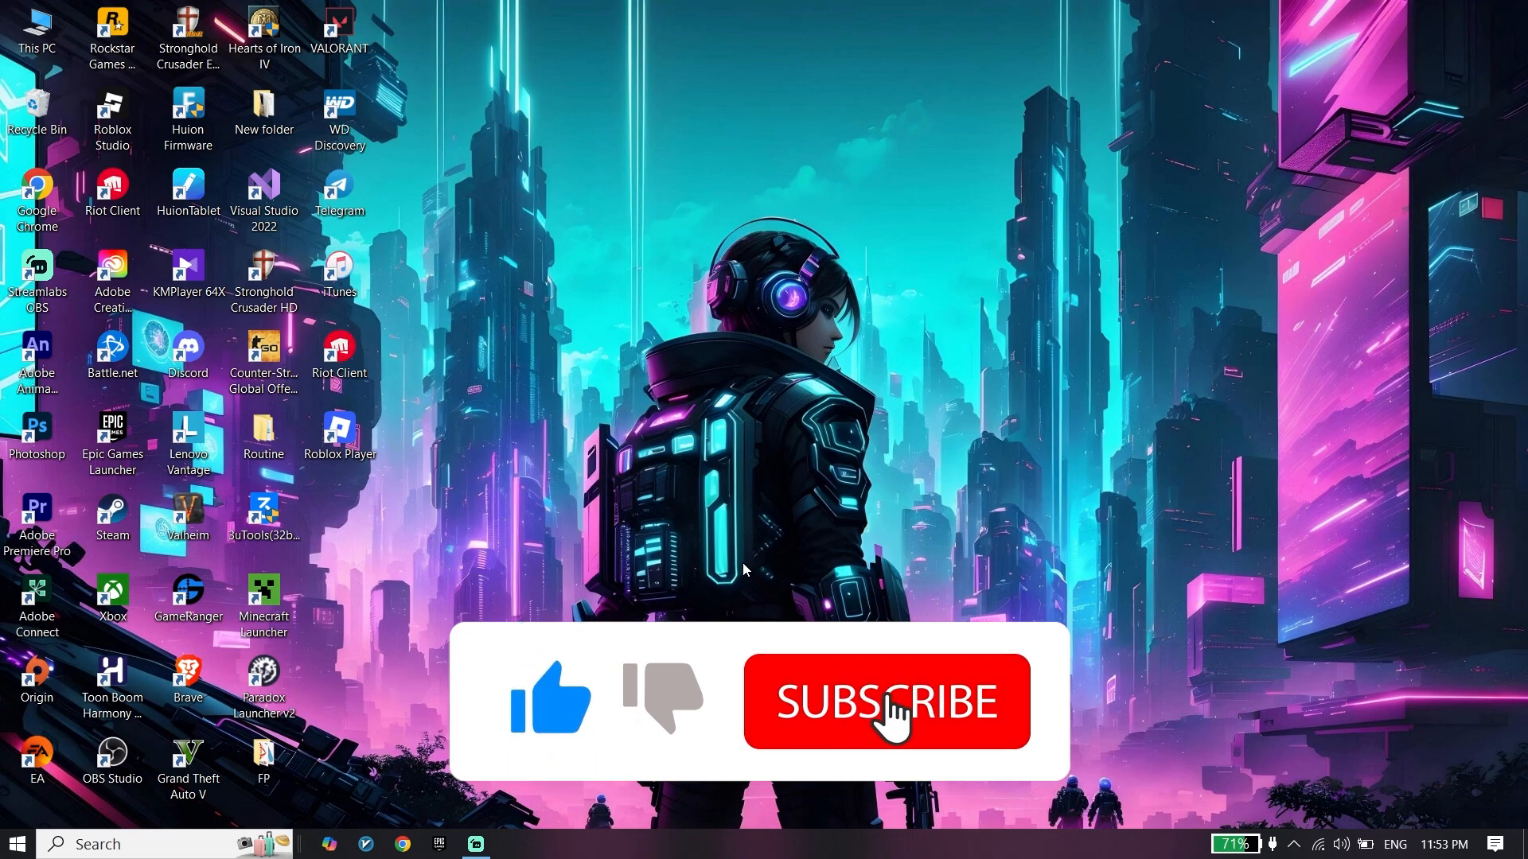
- Close the Steam window, returning to the desktop
{"action": "left_click", "coordinate": [885, 702]}
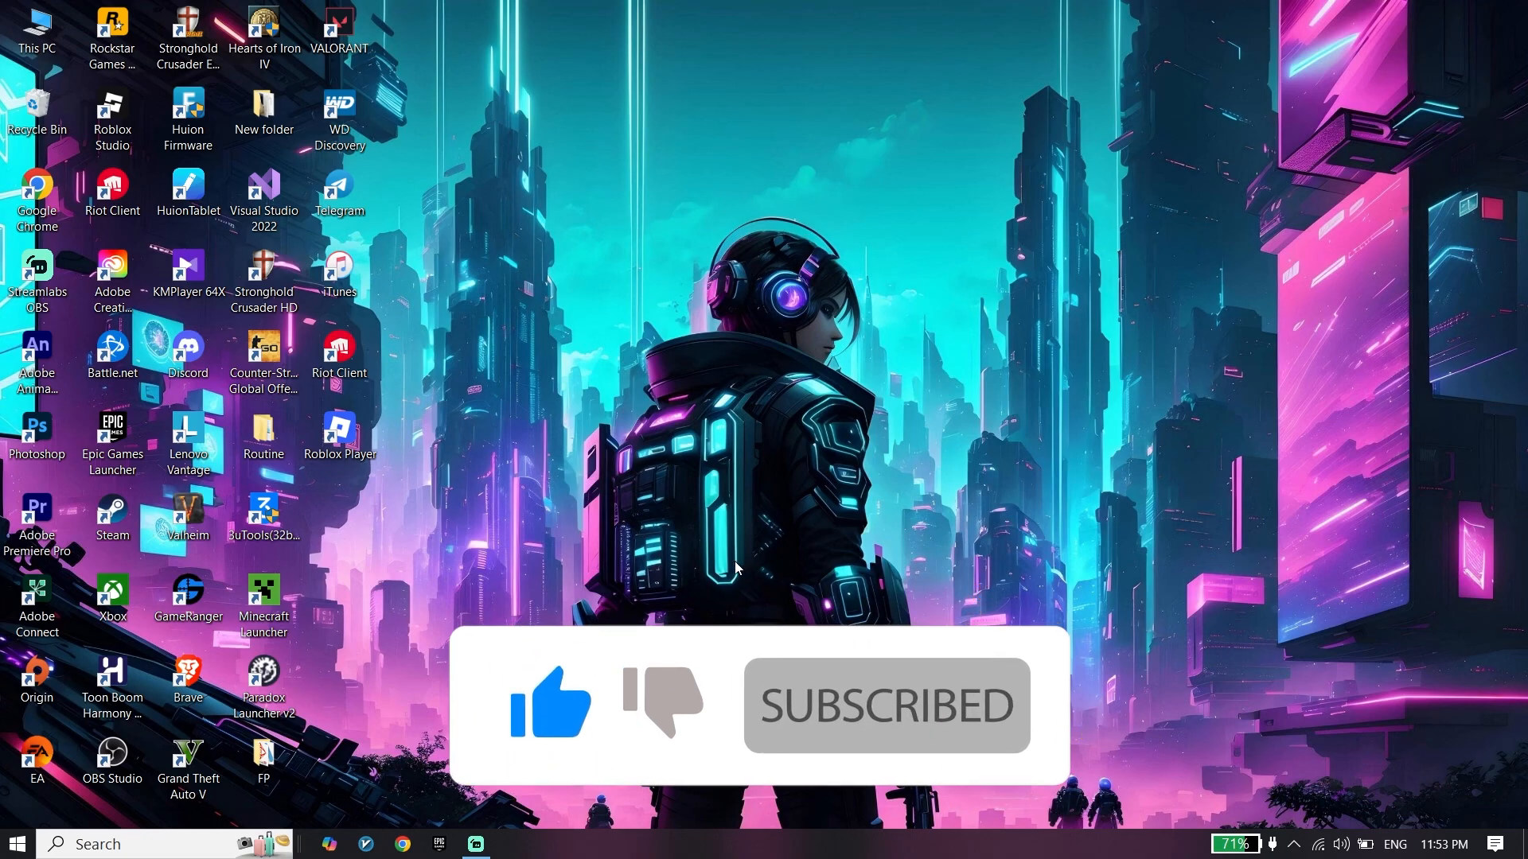